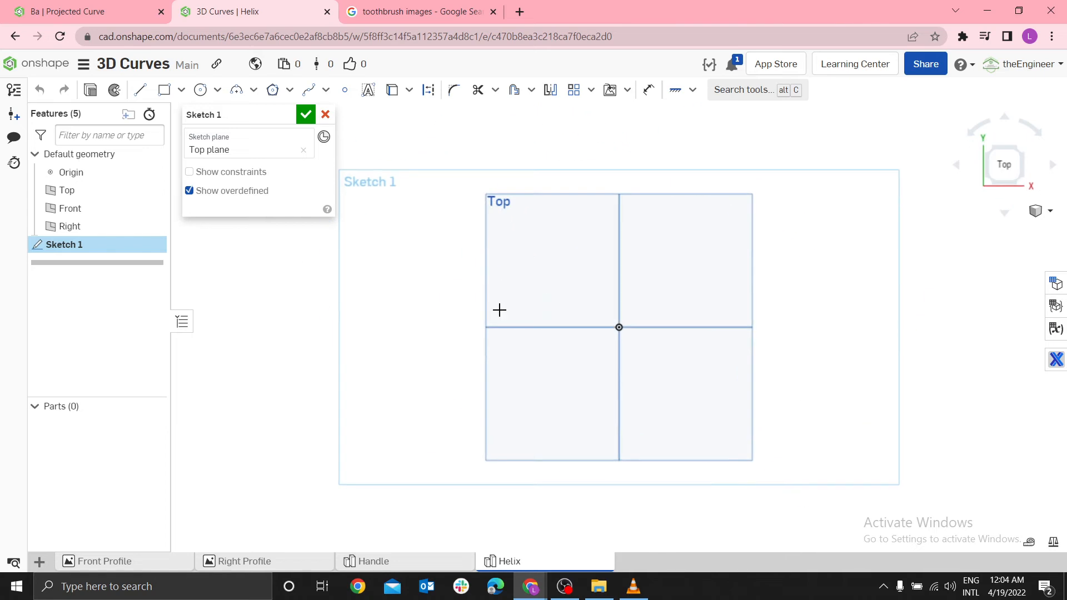
Draw a circle centred on the origin and dimension it to 6 diameter
{"action": "left_click", "coordinate": [200, 89]}
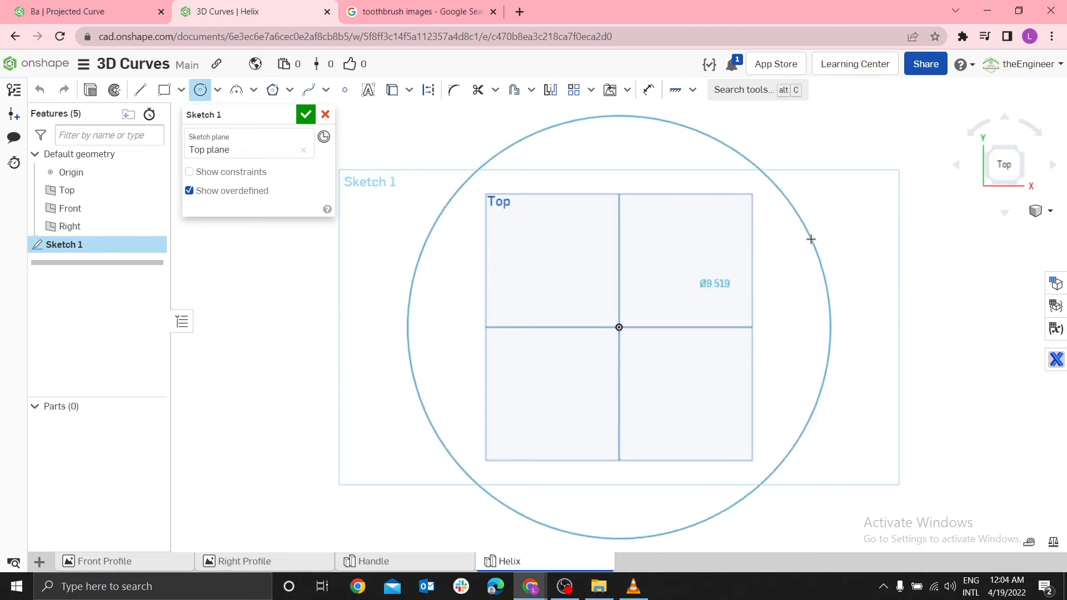
{"action": "left_click", "coordinate": [809, 239]}
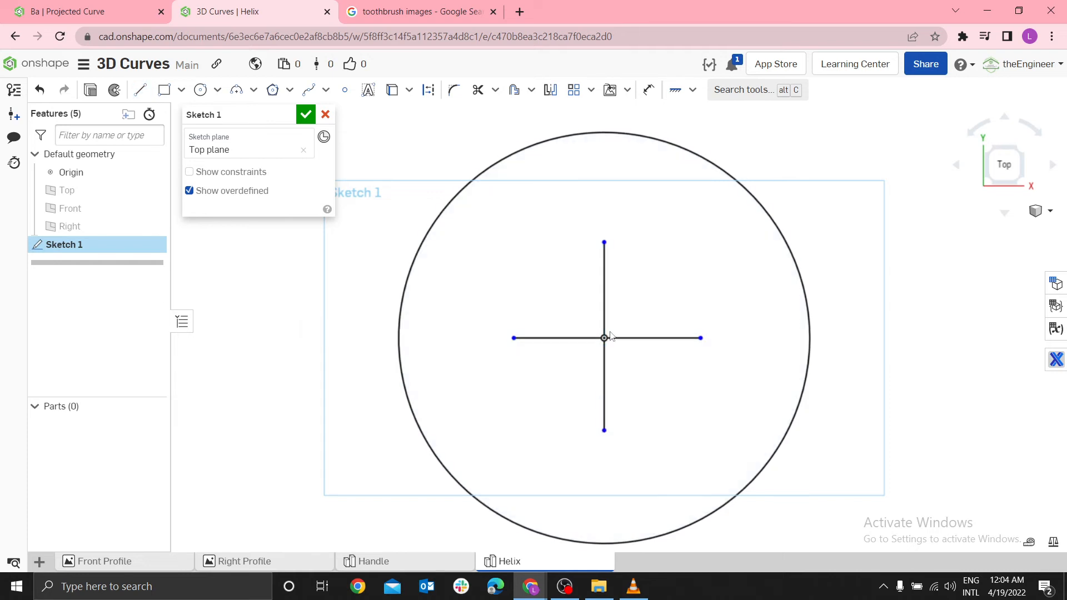
{"action": "left_click", "coordinate": [427, 89]}
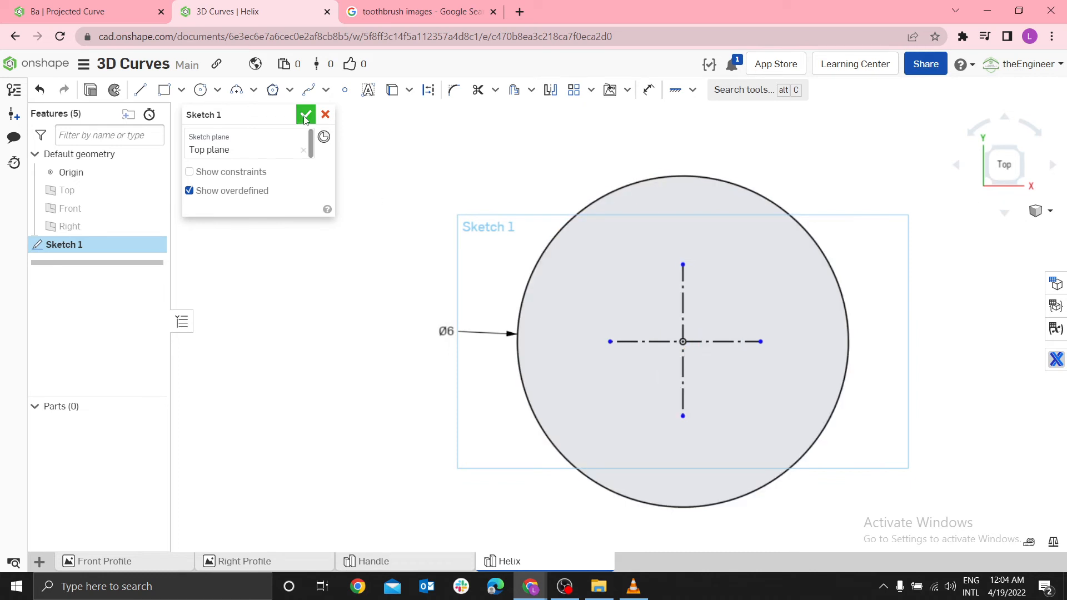
Edit Sketch 1 to extend the construction lines out to the circle and confirm it
{"action": "right_click", "coordinate": [64, 245]}
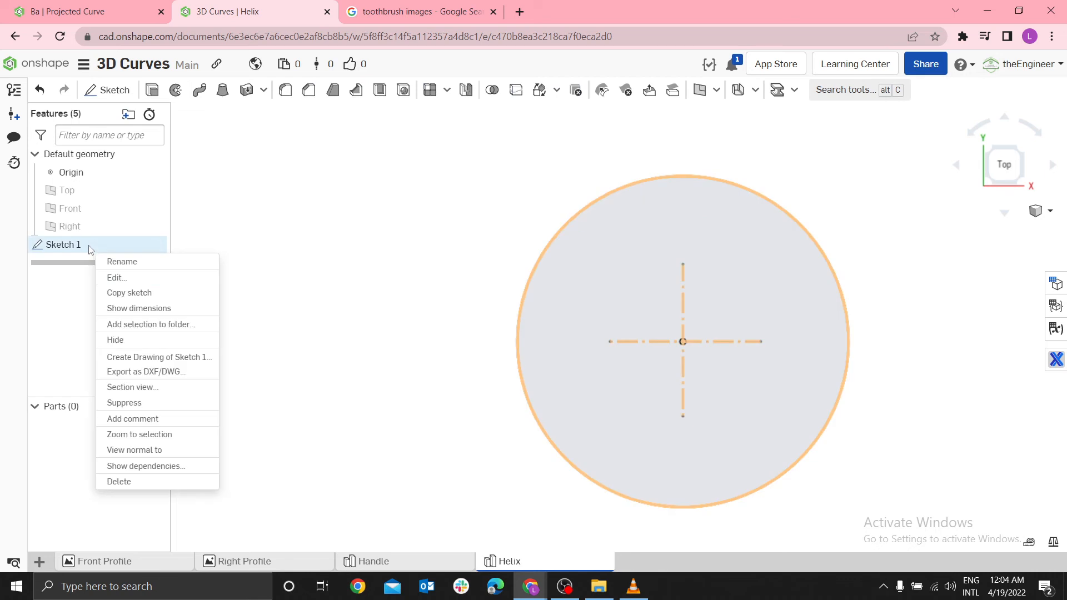
{"action": "left_click", "coordinate": [117, 277]}
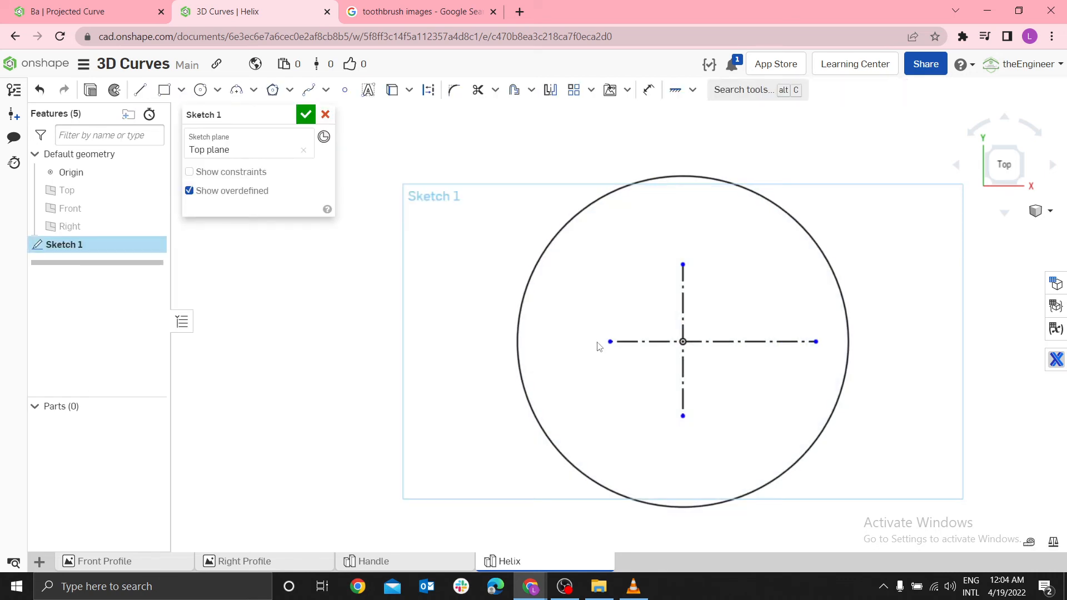
{"action": "left_click", "coordinate": [610, 341]}
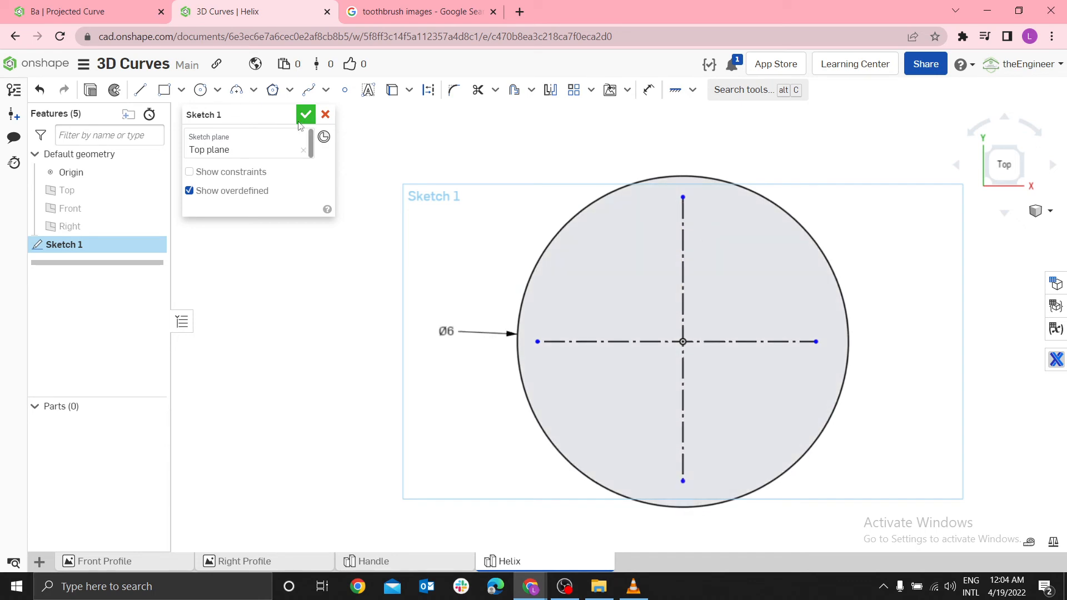
{"action": "left_click", "coordinate": [306, 114]}
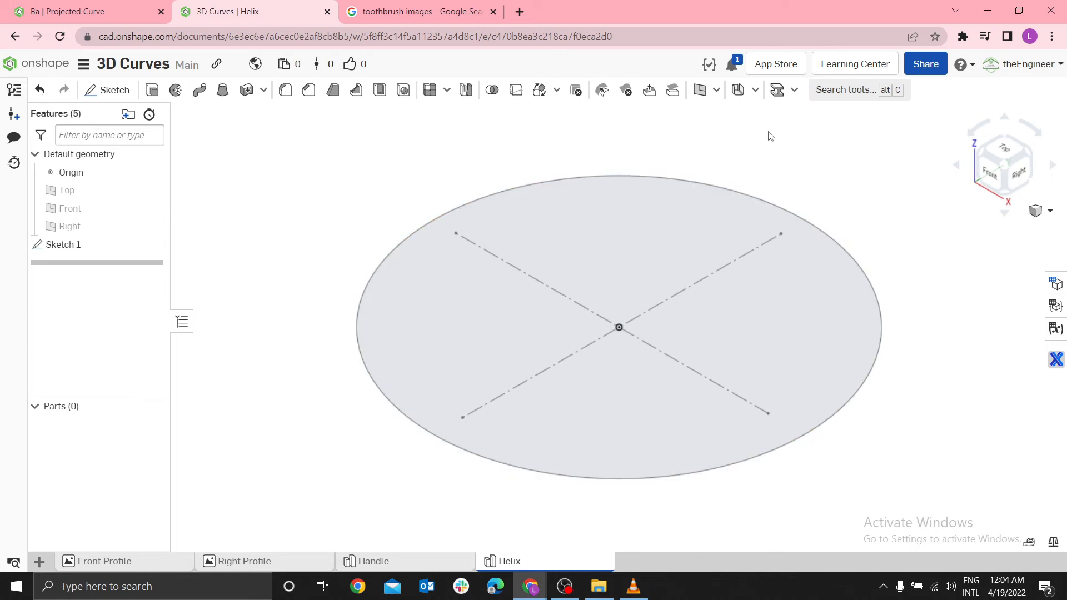
Start Helix 1 and choose the Height and pitch definition along the circle edge
{"action": "left_click", "coordinate": [714, 89]}
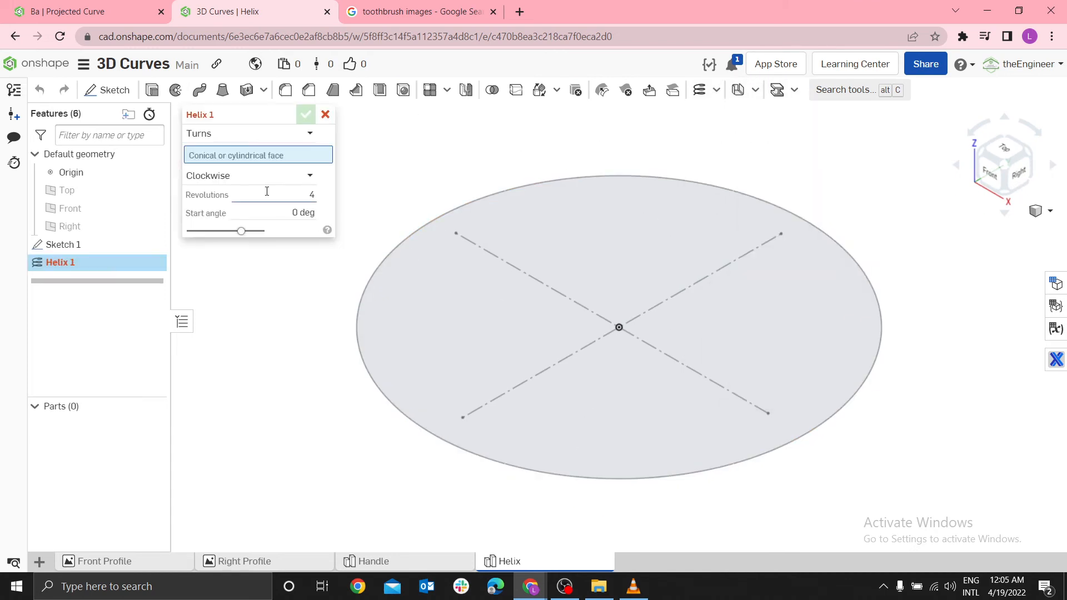
{"action": "left_click", "coordinate": [252, 134]}
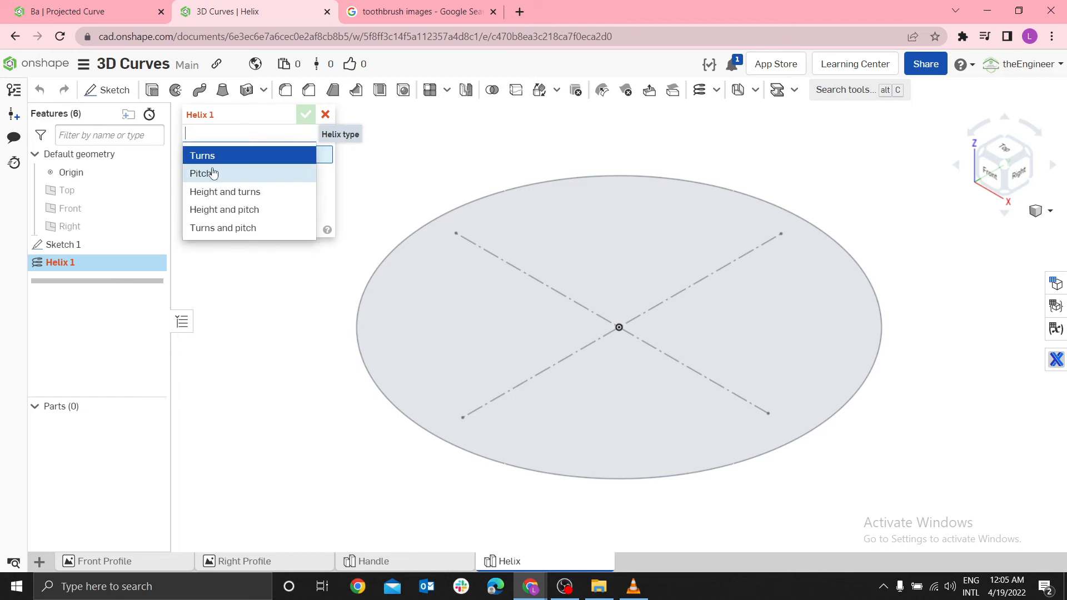
{"action": "mouse_move", "coordinate": [229, 156]}
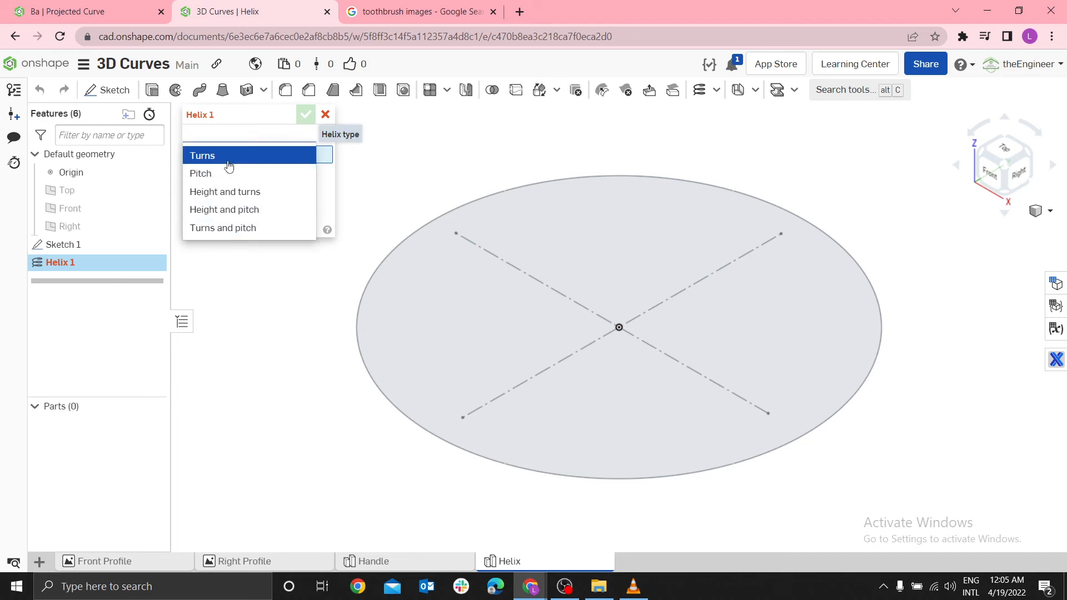
{"action": "mouse_move", "coordinate": [340, 211]}
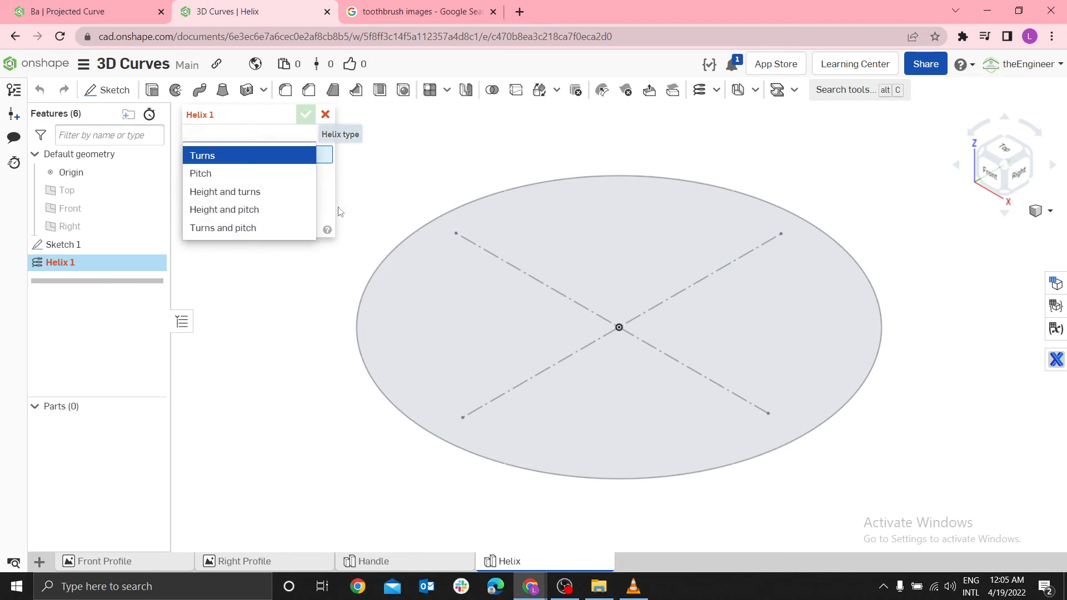
{"action": "mouse_move", "coordinate": [224, 193]}
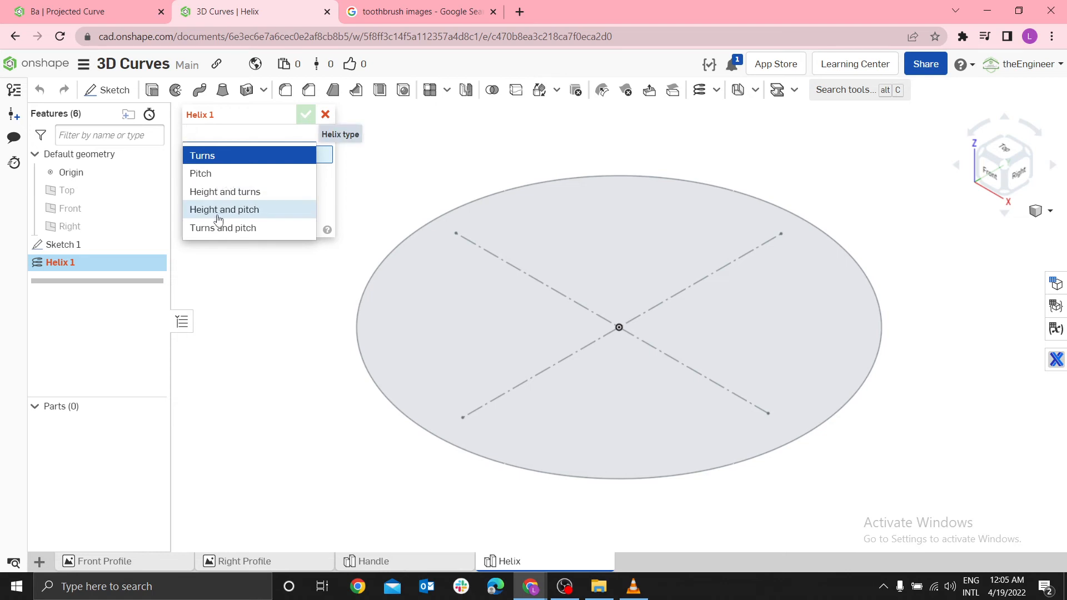
{"action": "mouse_move", "coordinate": [222, 228]}
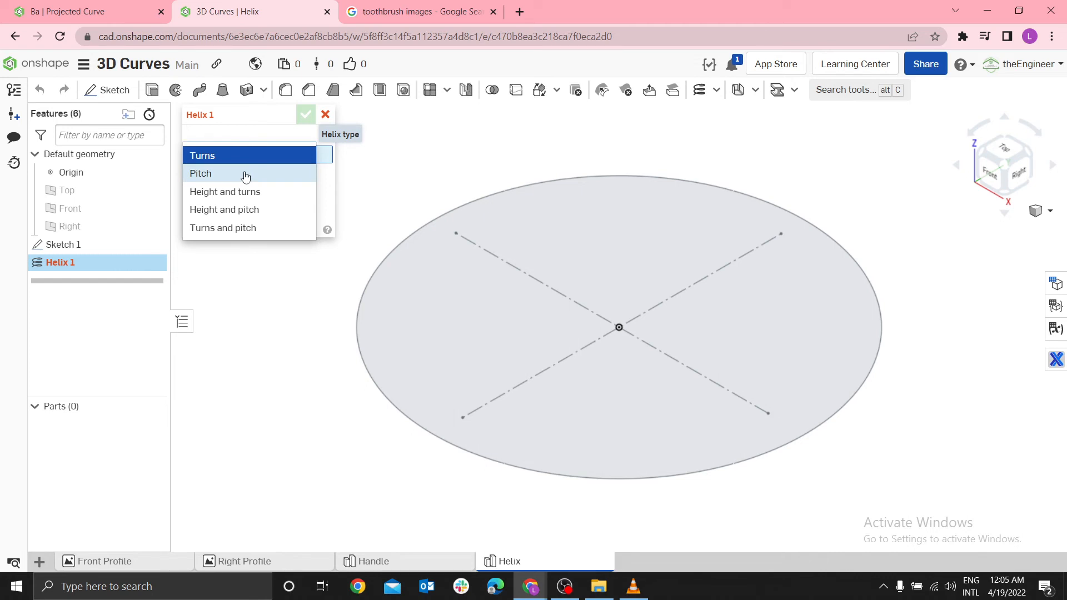
{"action": "mouse_move", "coordinate": [222, 227]}
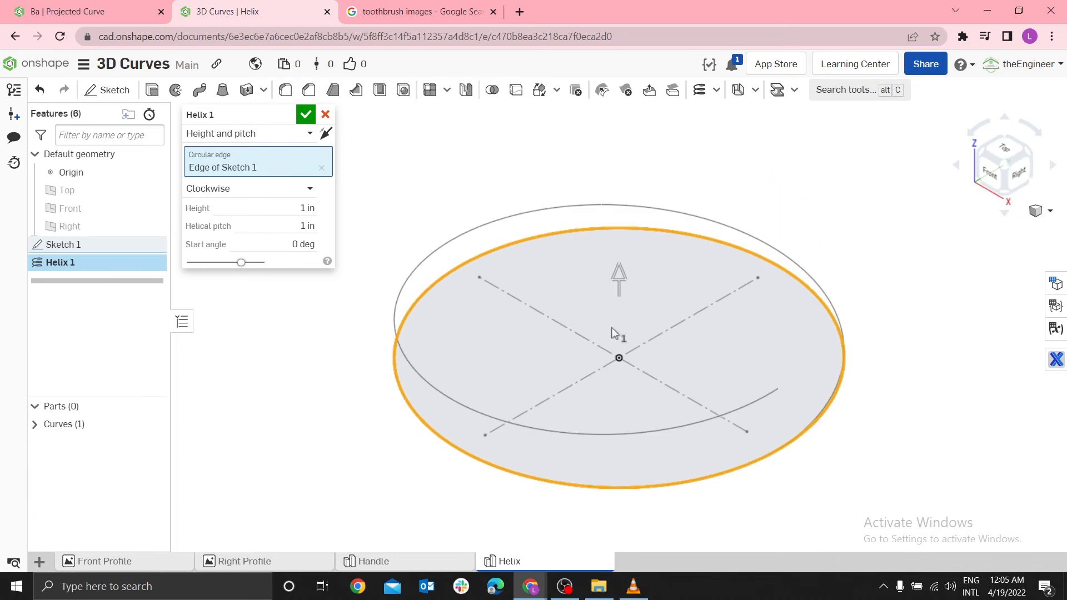
{"action": "mouse_move", "coordinate": [747, 454]}
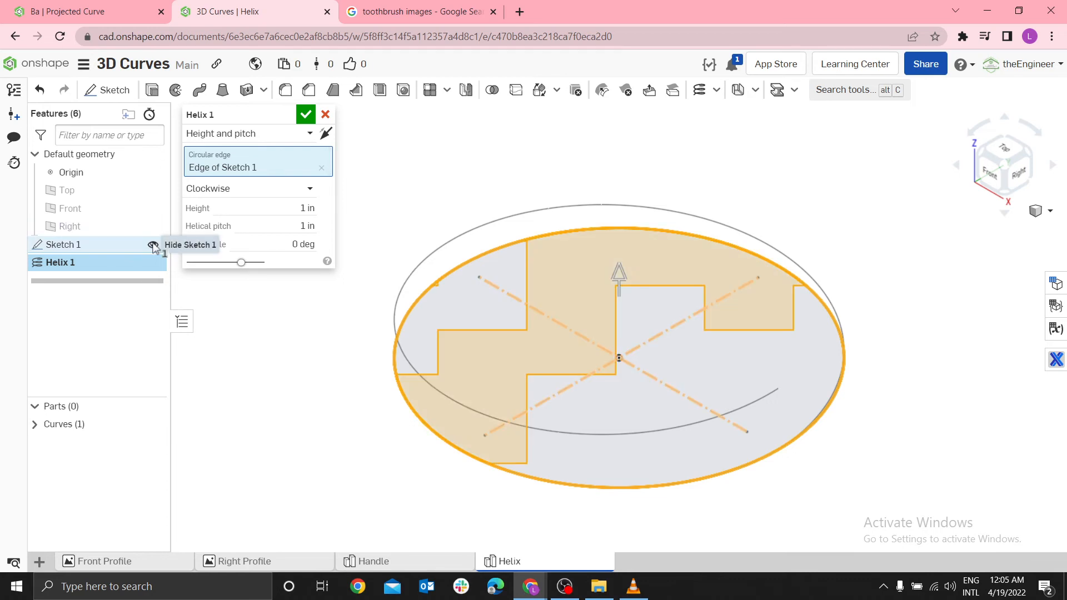
Hide Sketch 1 and give Helix 1 a 3 in height with a 1 in helical pitch
{"action": "left_click", "coordinate": [153, 247]}
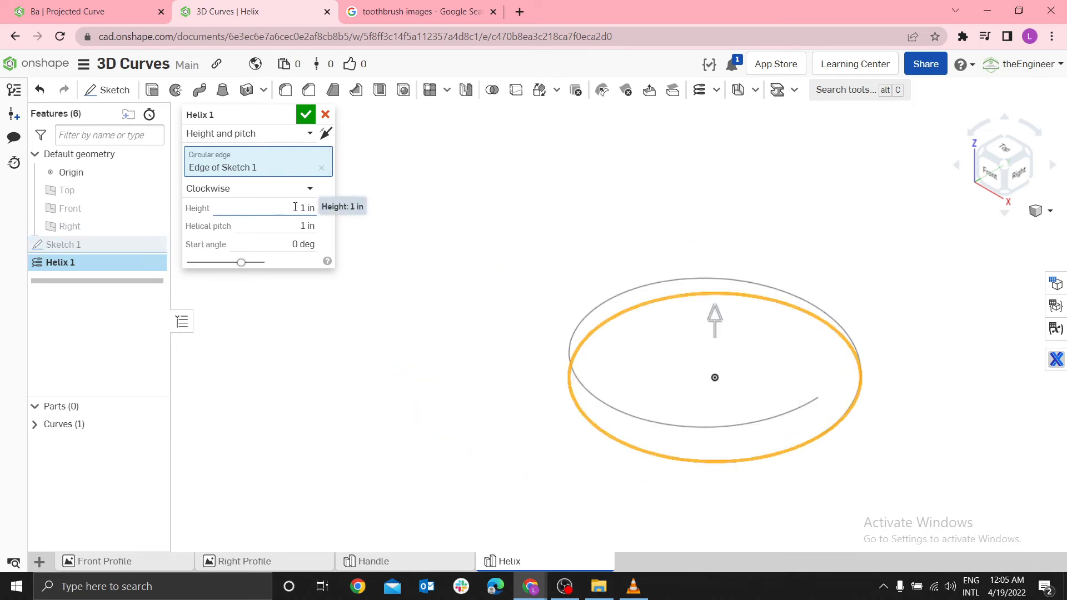
{"action": "left_click", "coordinate": [272, 225]}
{"action": "type", "text": "0.25"}
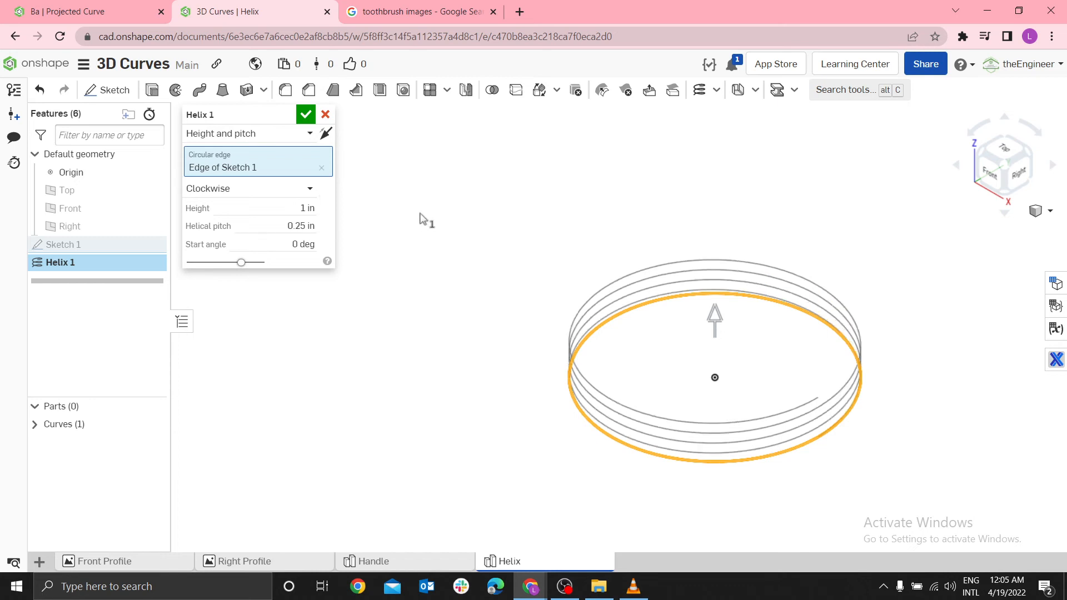
{"action": "left_click", "coordinate": [305, 208]}
{"action": "type", "text": "3"}
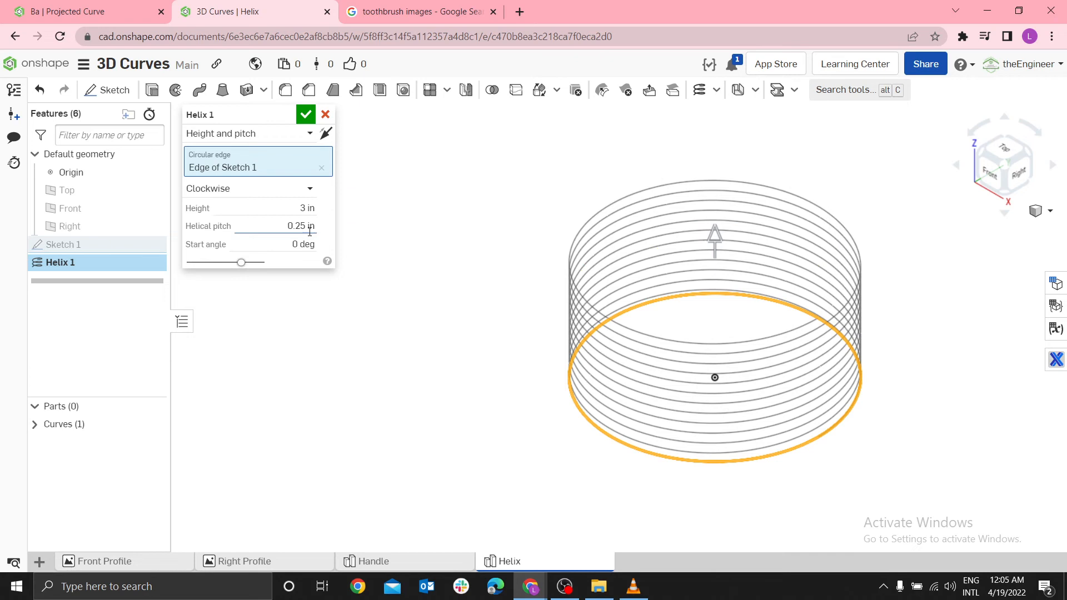
{"action": "type", "text": "1"}
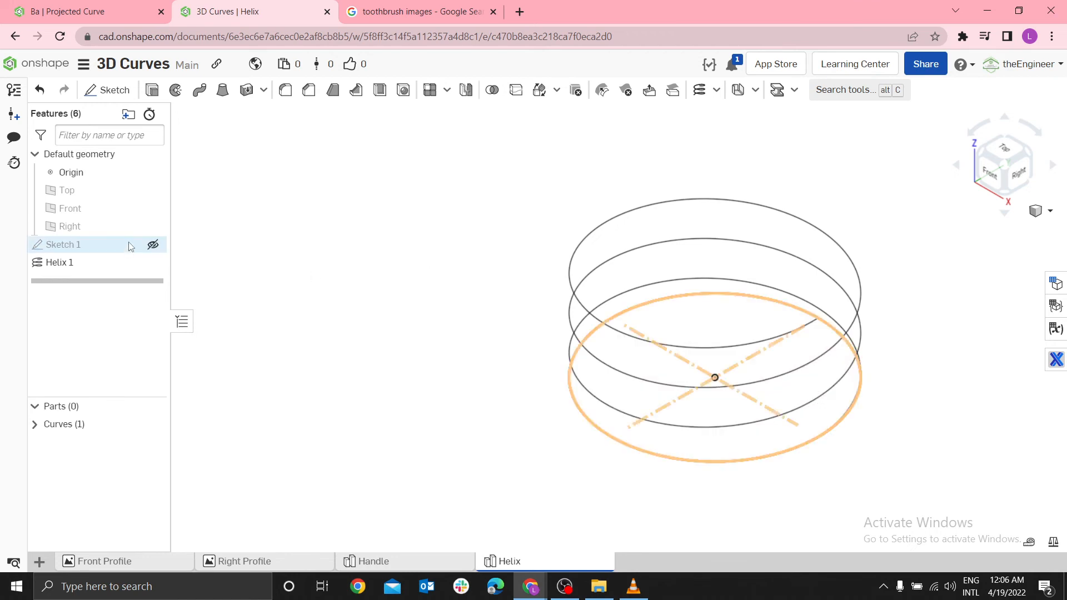
Toggle Sketch 1's visibility to compare the helix coils with and without the circle
{"action": "left_click", "coordinate": [152, 245]}
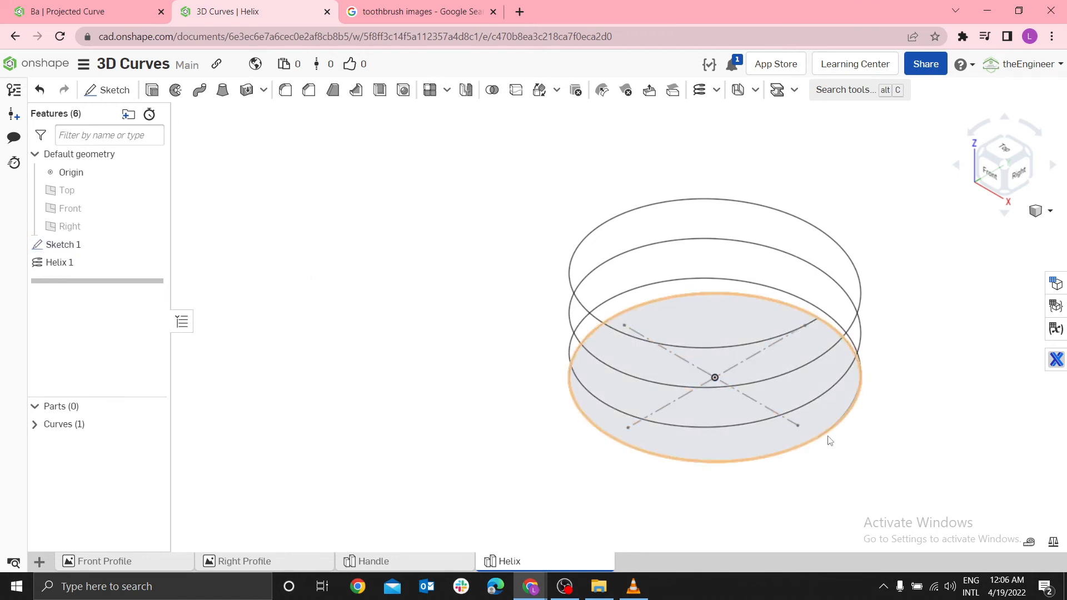
{"action": "left_click", "coordinate": [60, 262]}
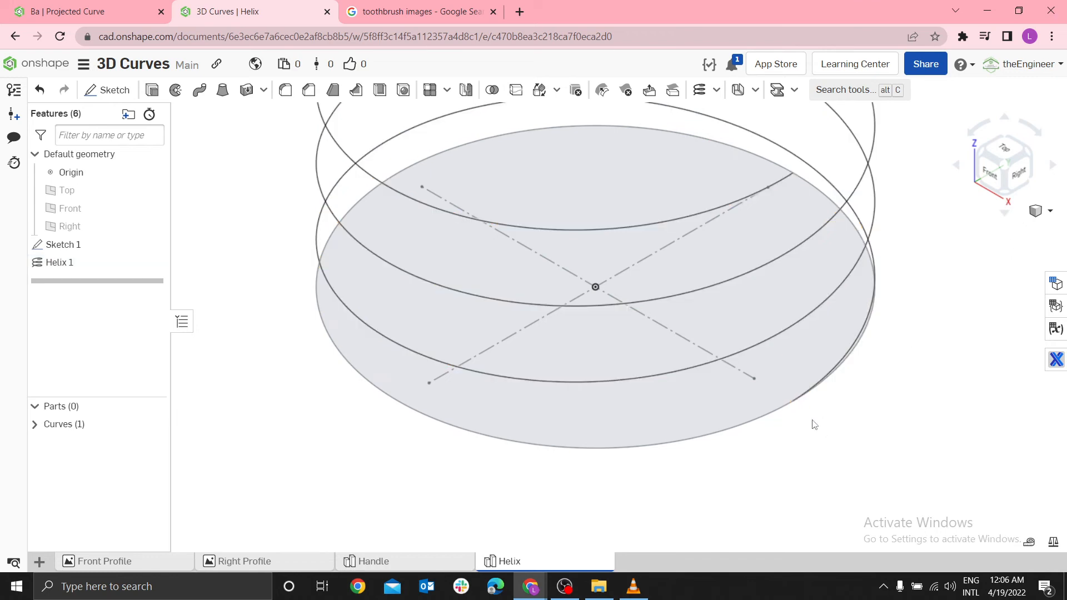
{"action": "left_click", "coordinate": [64, 245]}
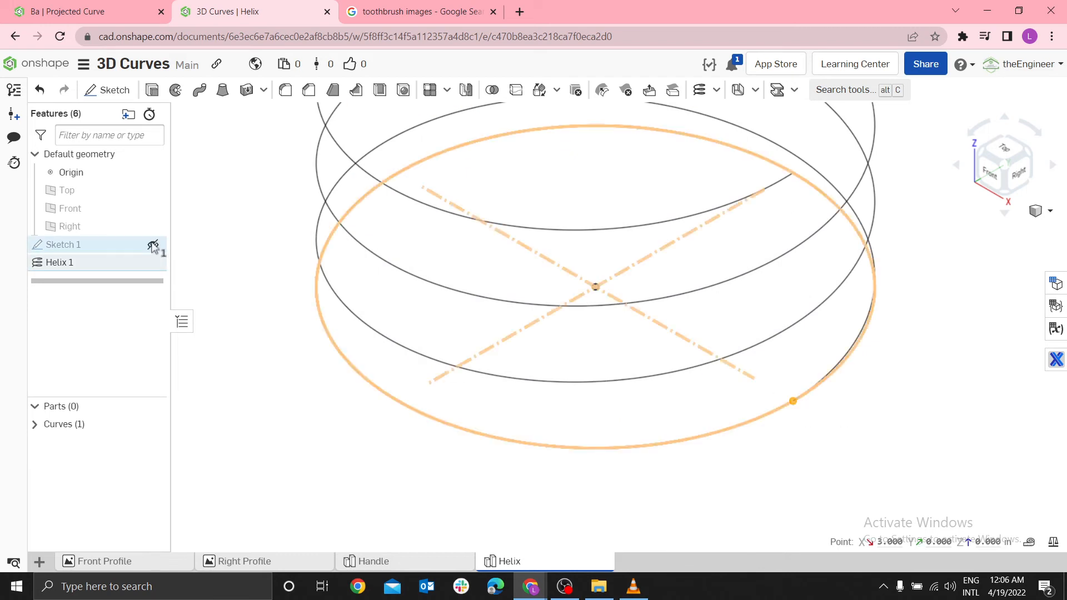
{"action": "left_click", "coordinate": [152, 245]}
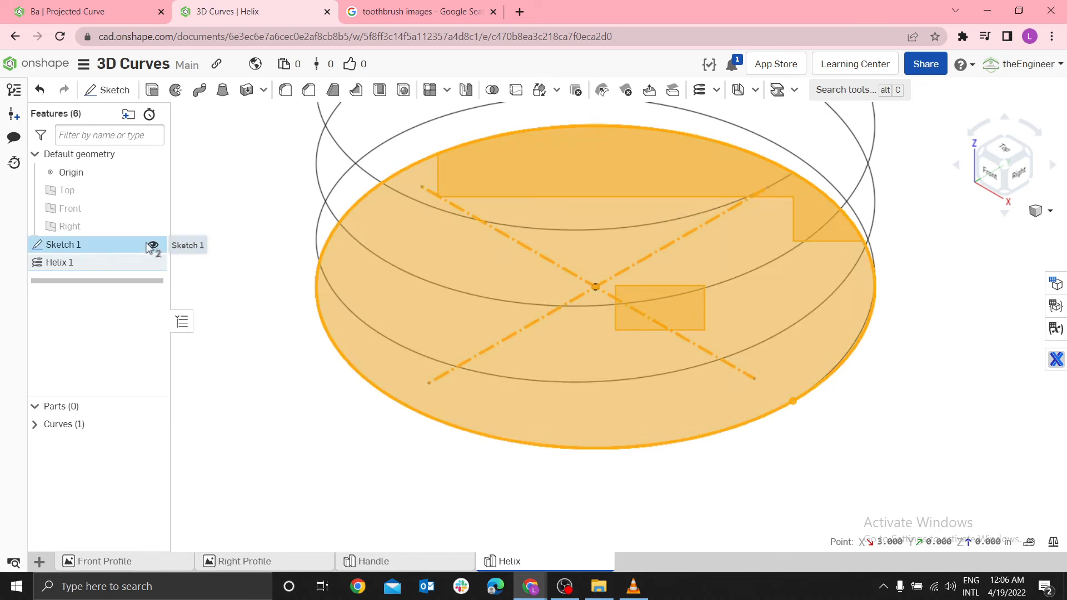
{"action": "left_click", "coordinate": [152, 245]}
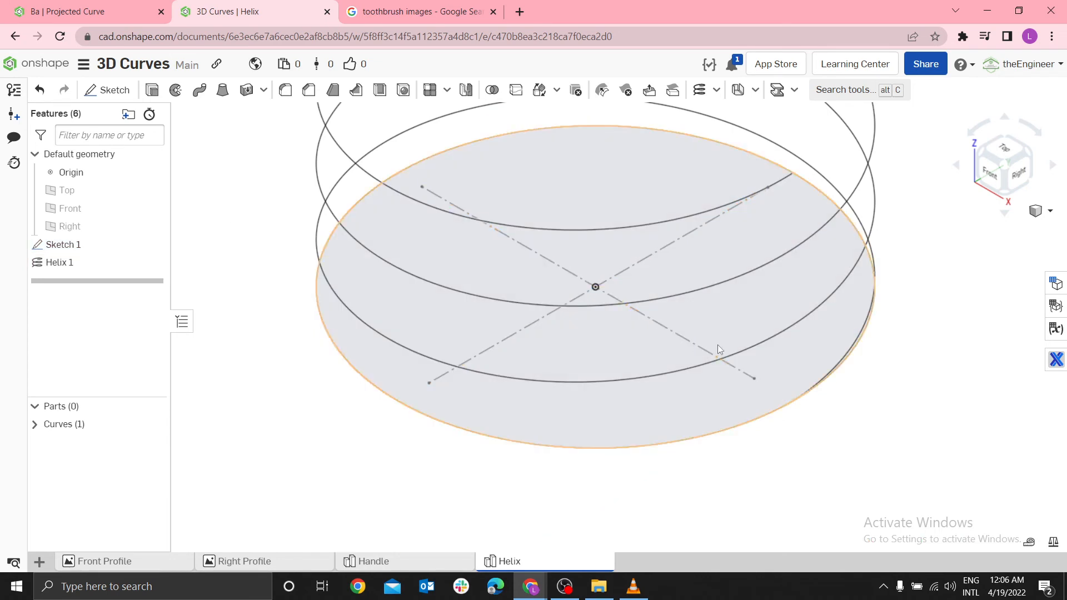
{"action": "mouse_move", "coordinate": [793, 408]}
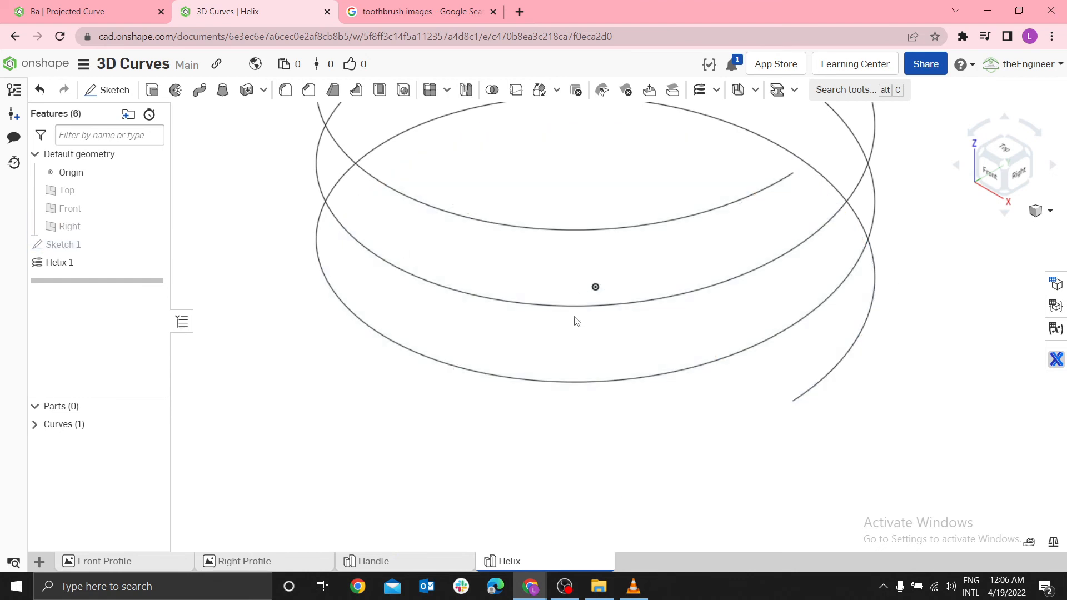
Edit Helix 1 to start at a 90 degree angle and confirm
{"action": "double_click", "coordinate": [60, 263]}
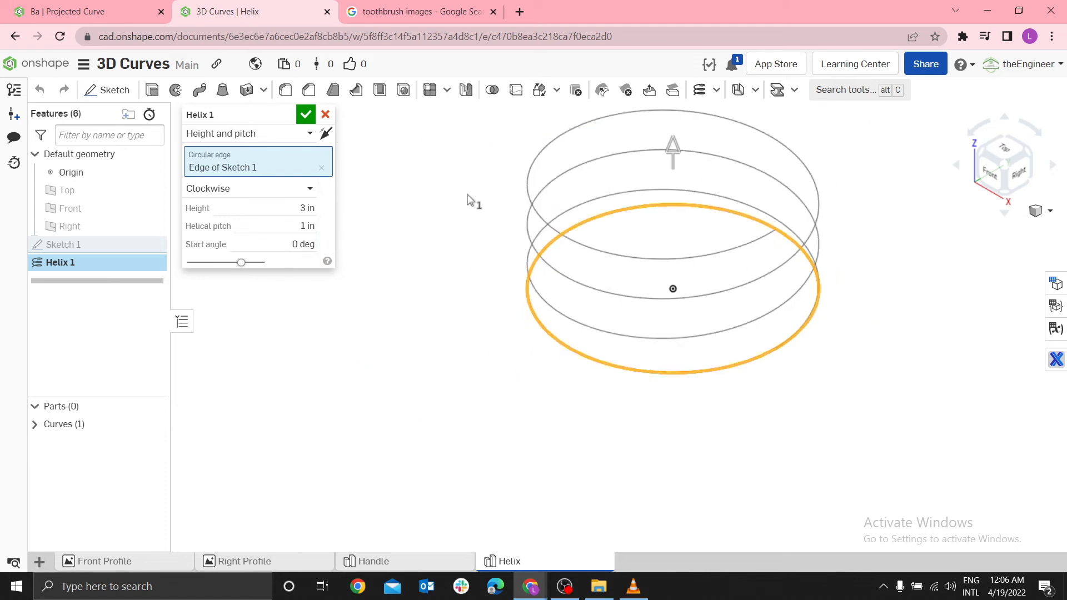
{"action": "left_click", "coordinate": [304, 243]}
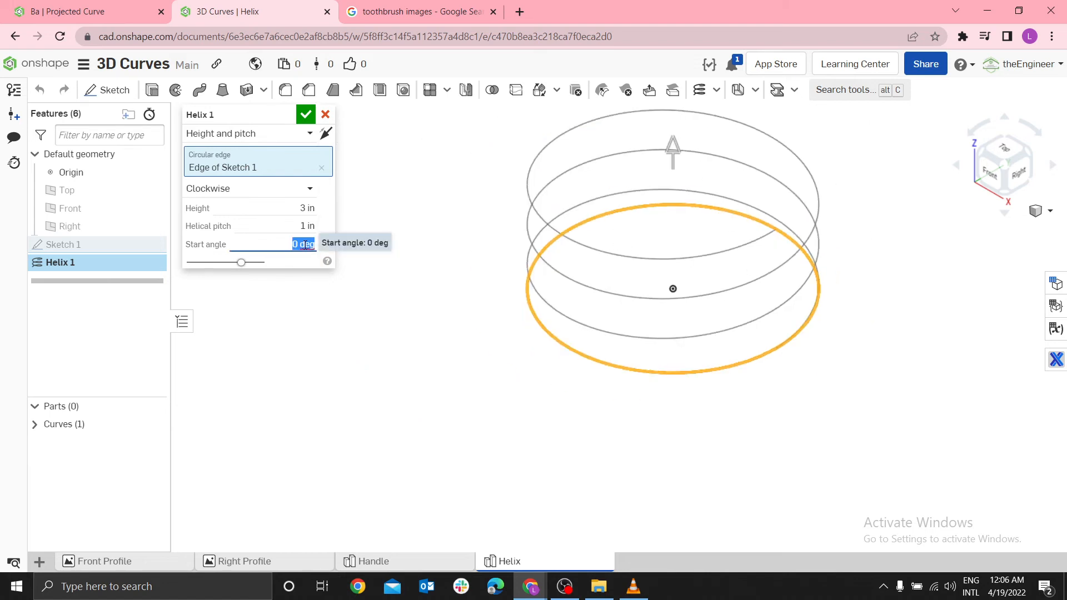
{"action": "type", "text": "90"}
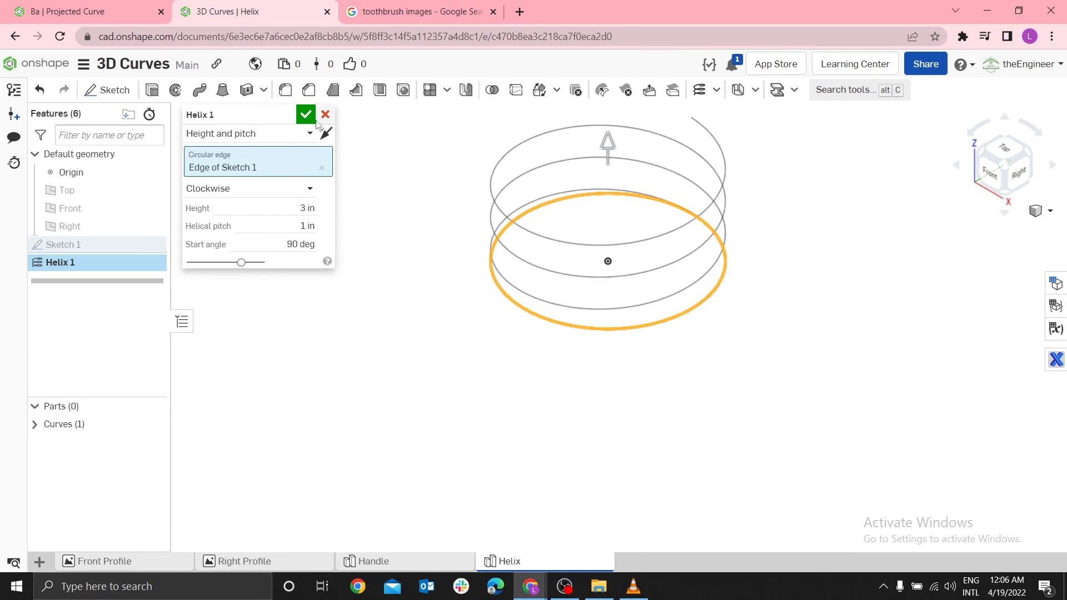
{"action": "left_click", "coordinate": [304, 114]}
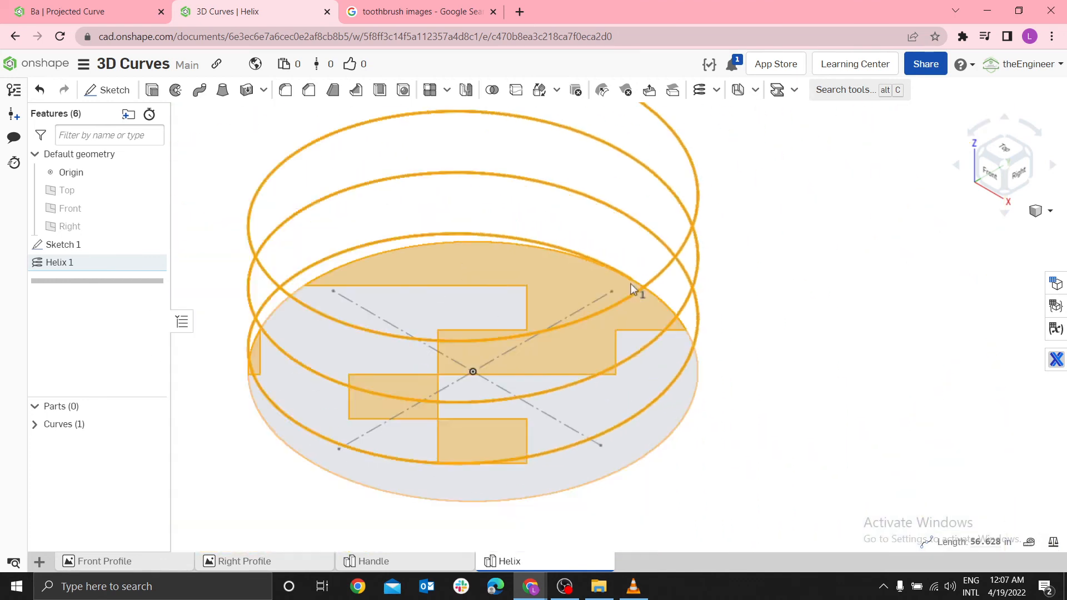
Edit Helix 1 to a 180 degree start angle and confirm
{"action": "right_click", "coordinate": [59, 263]}
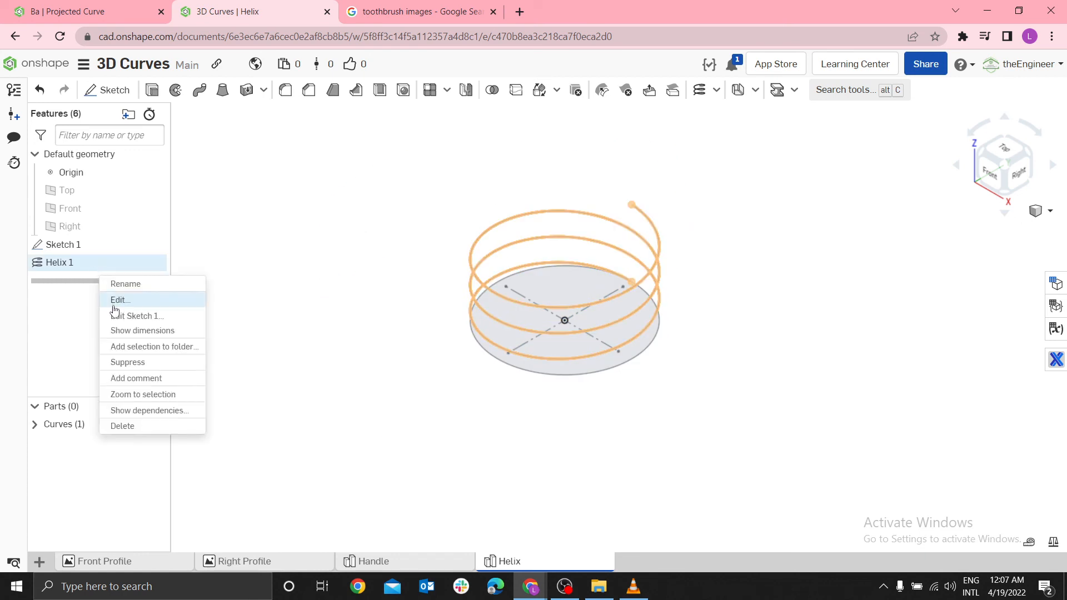
{"action": "left_click", "coordinate": [120, 300]}
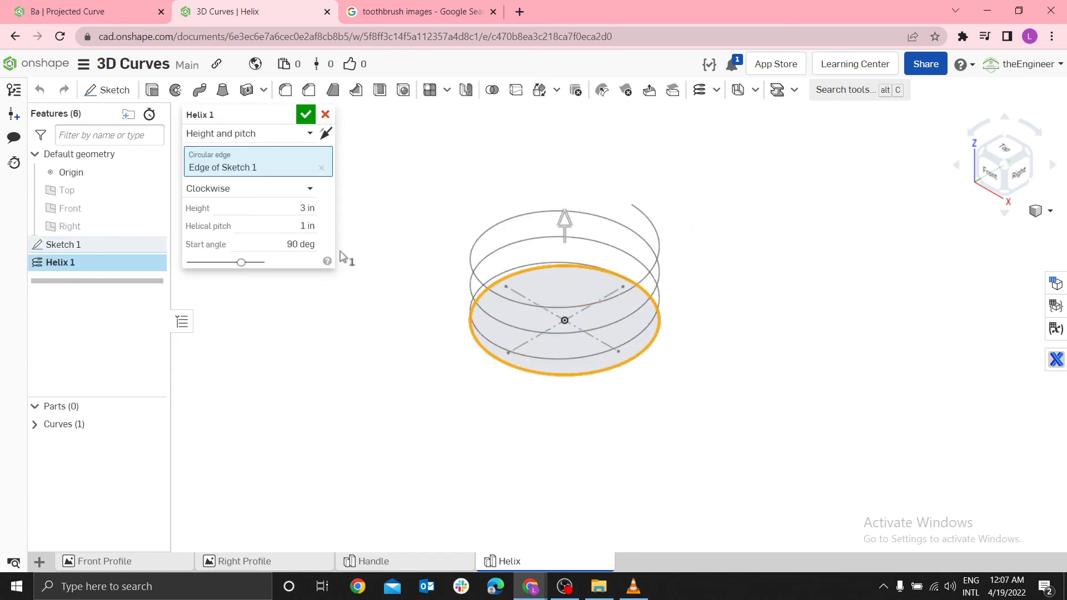
{"action": "mouse_move", "coordinate": [536, 333]}
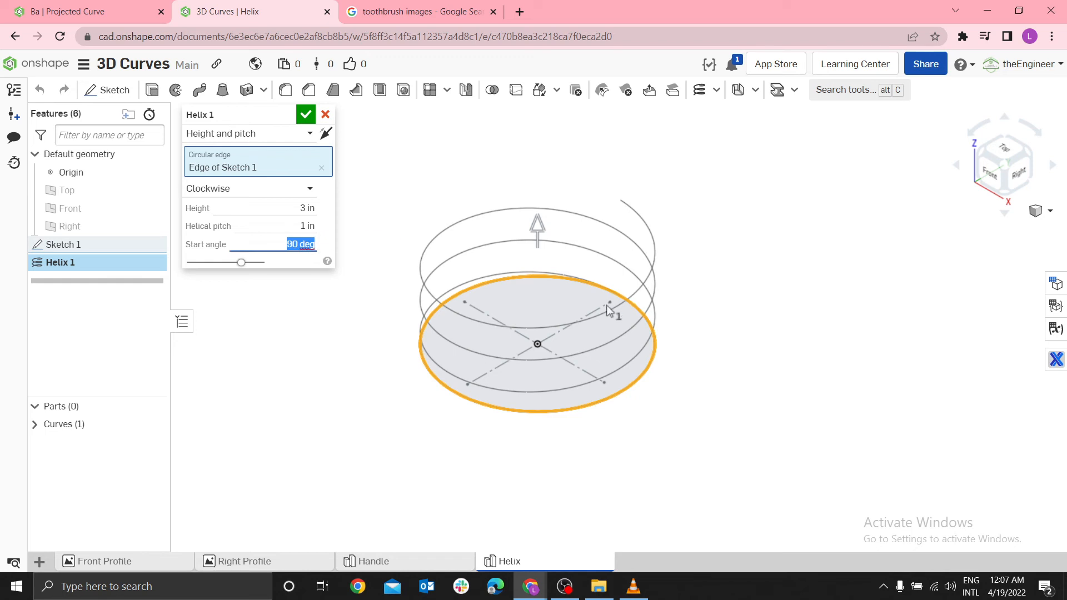
{"action": "mouse_move", "coordinate": [420, 223]}
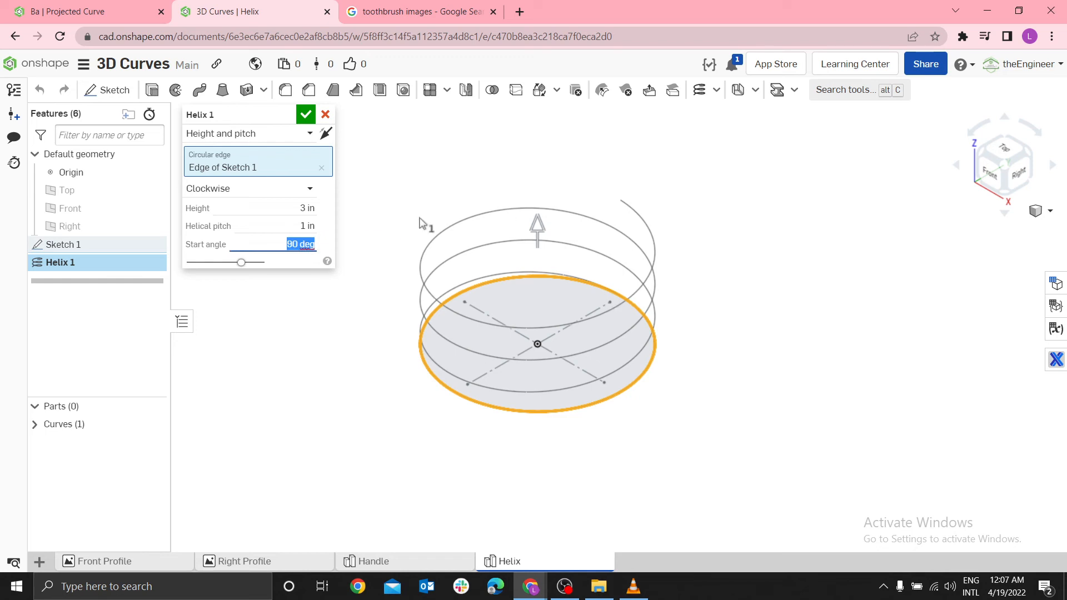
{"action": "type", "text": "180"}
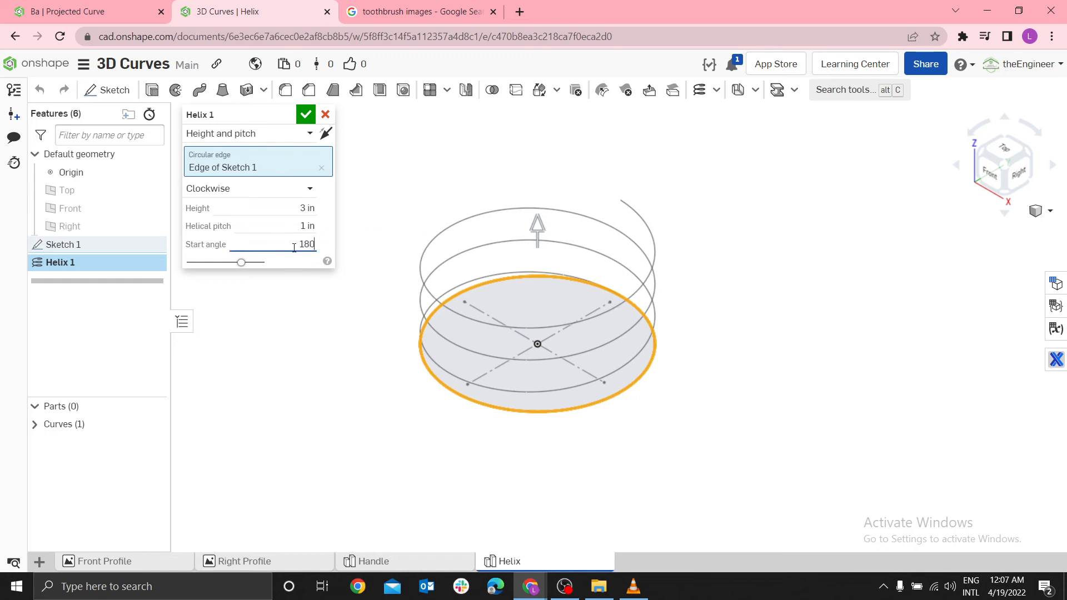
{"action": "left_click", "coordinate": [305, 113]}
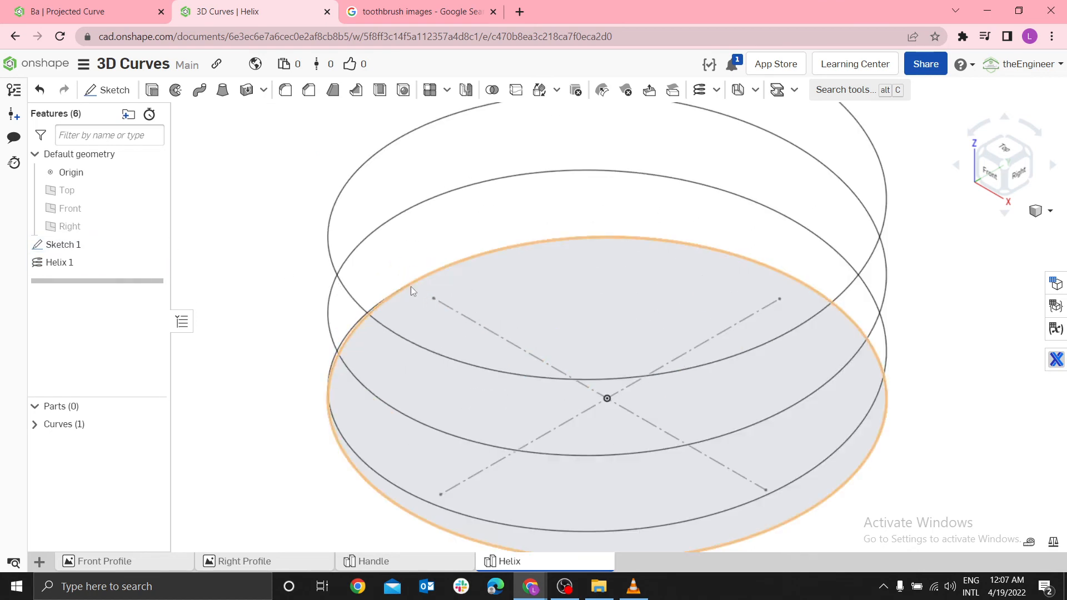
{"action": "mouse_move", "coordinate": [152, 247]}
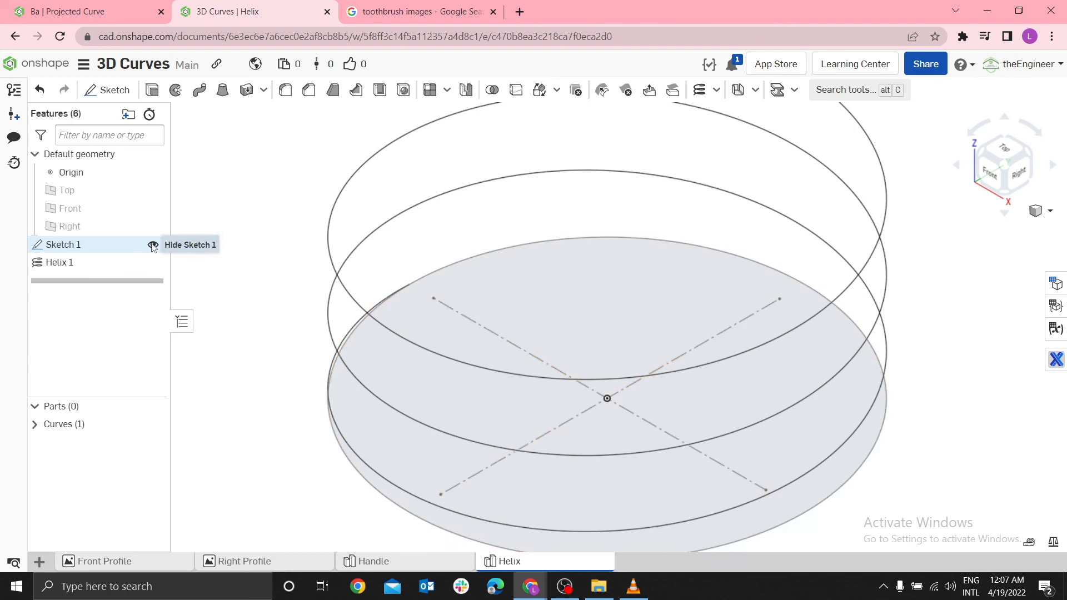
Hide Sketch 1, then set Helix 1's start angle to 270 degrees and confirm
{"action": "left_click", "coordinate": [152, 246]}
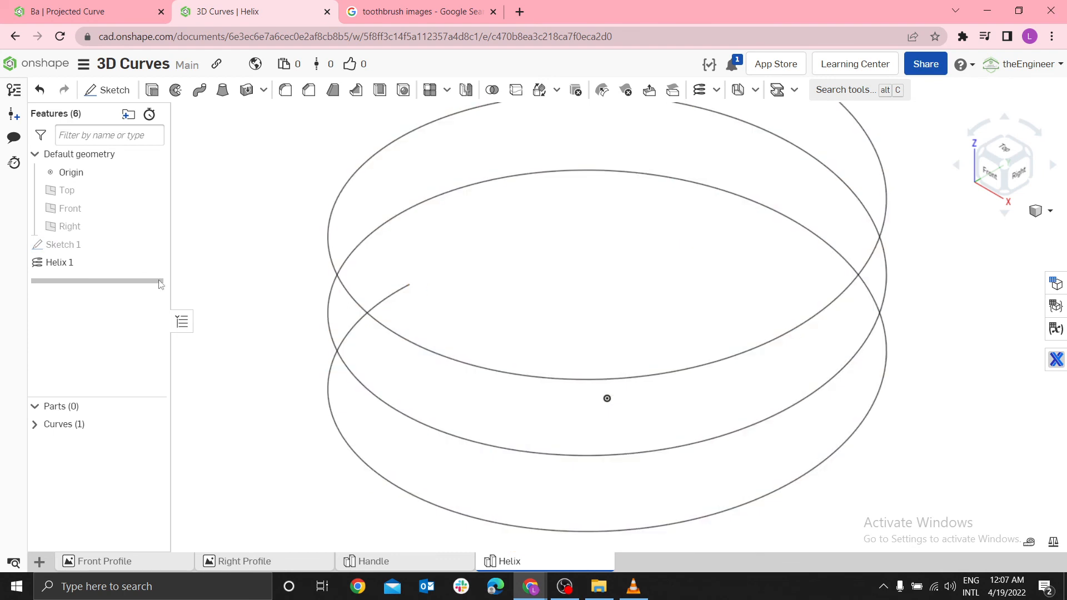
{"action": "double_click", "coordinate": [59, 262]}
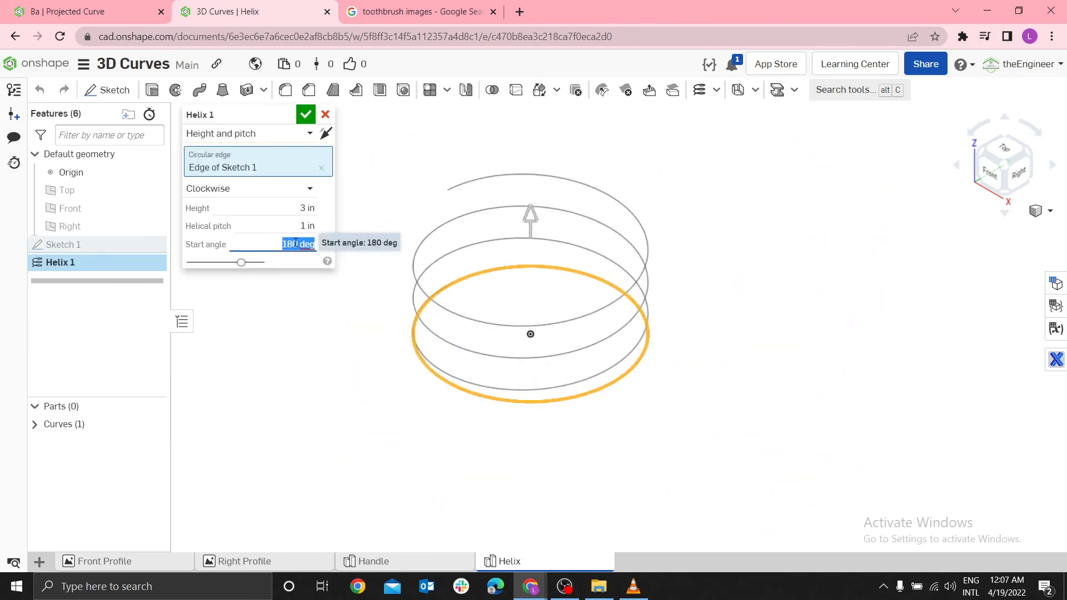
{"action": "type", "text": "2"}
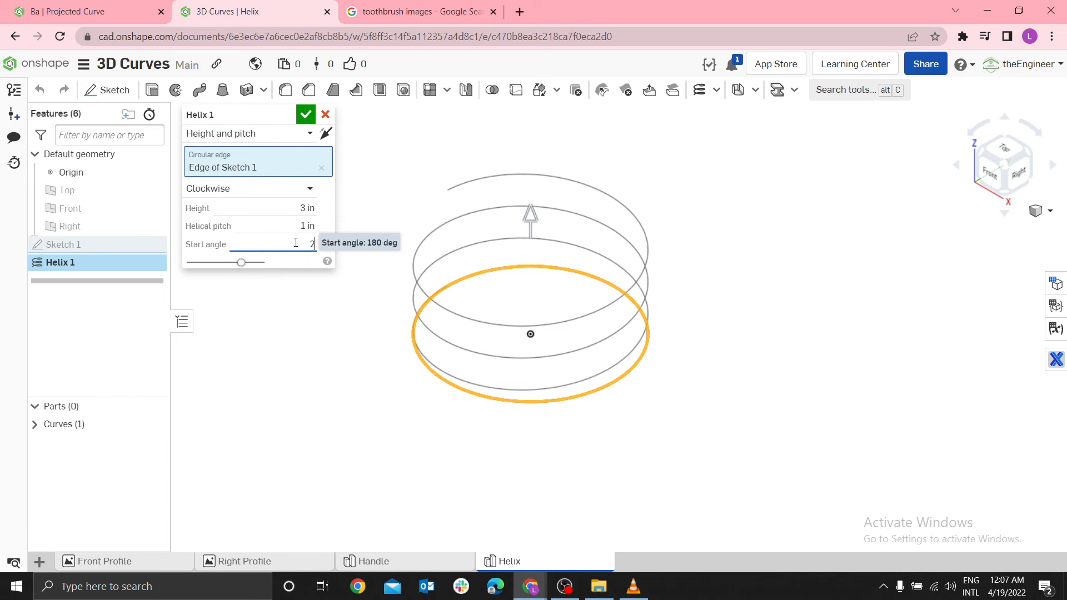
{"action": "type", "text": "270"}
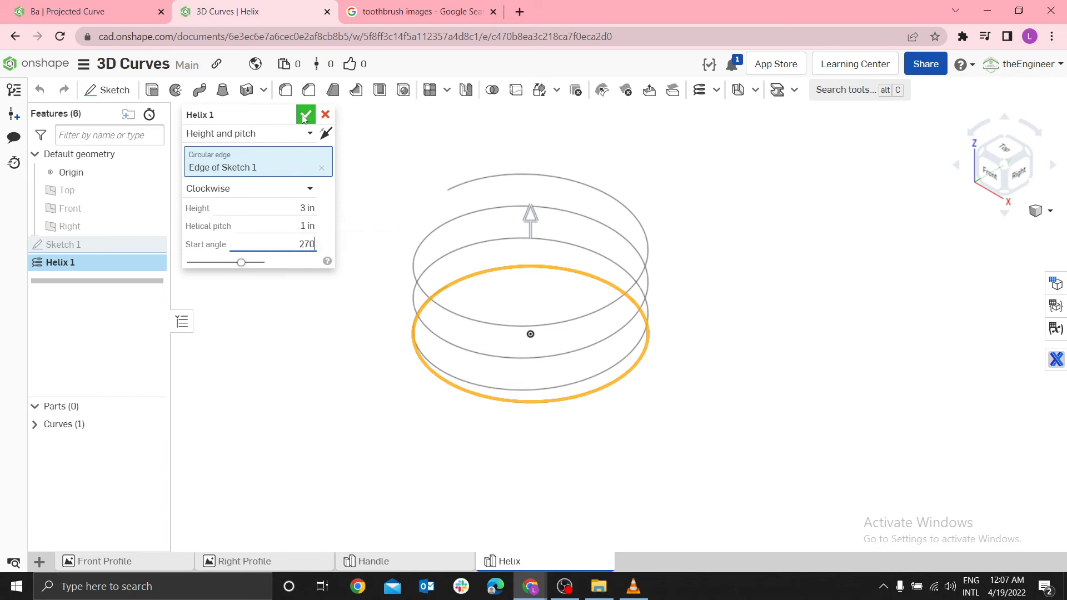
{"action": "left_click", "coordinate": [305, 115]}
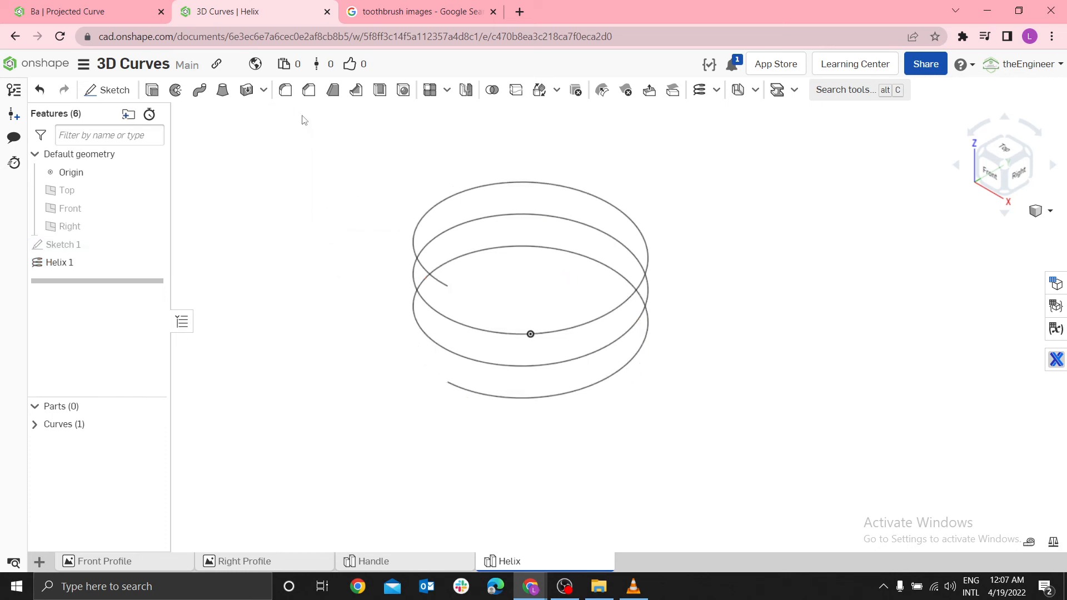
{"action": "mouse_move", "coordinate": [529, 344]}
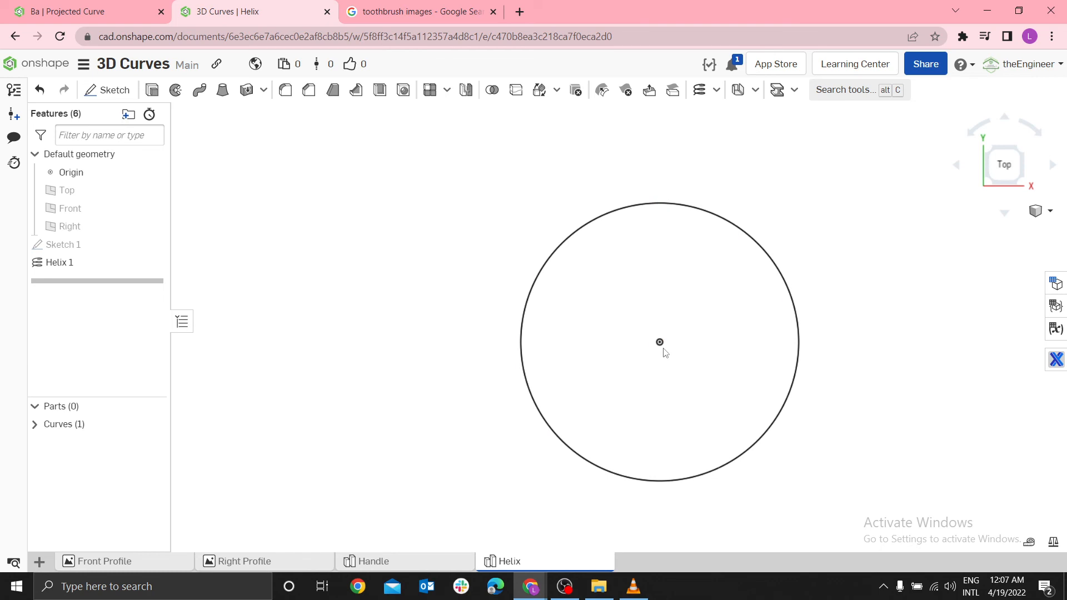
{"action": "mouse_move", "coordinate": [665, 406]}
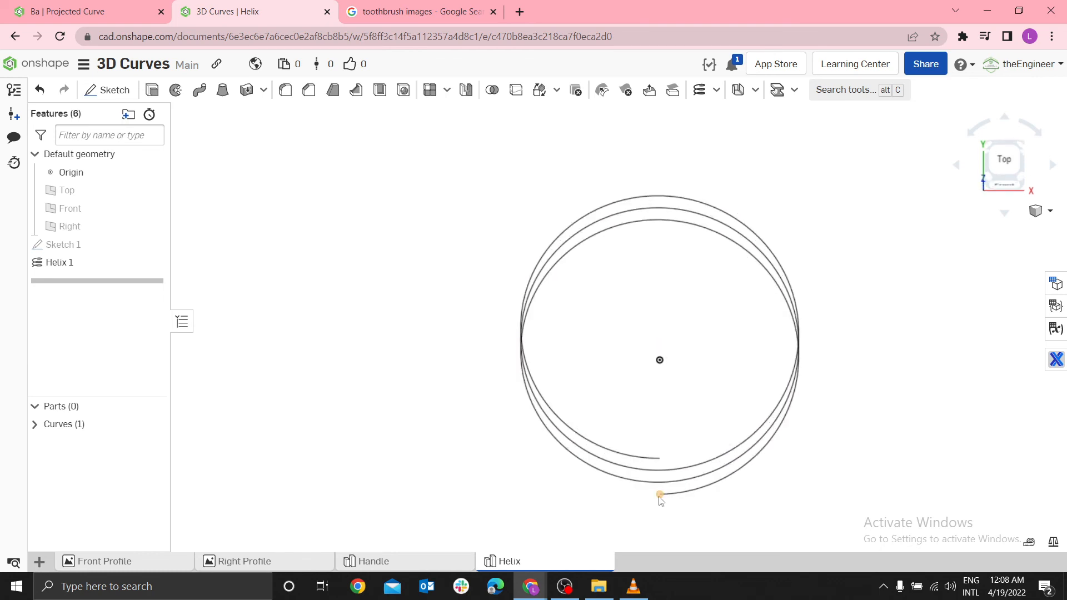
Check the helix start point, then suppress Helix 1 leaving only Sketch 1
{"action": "left_click", "coordinate": [658, 494]}
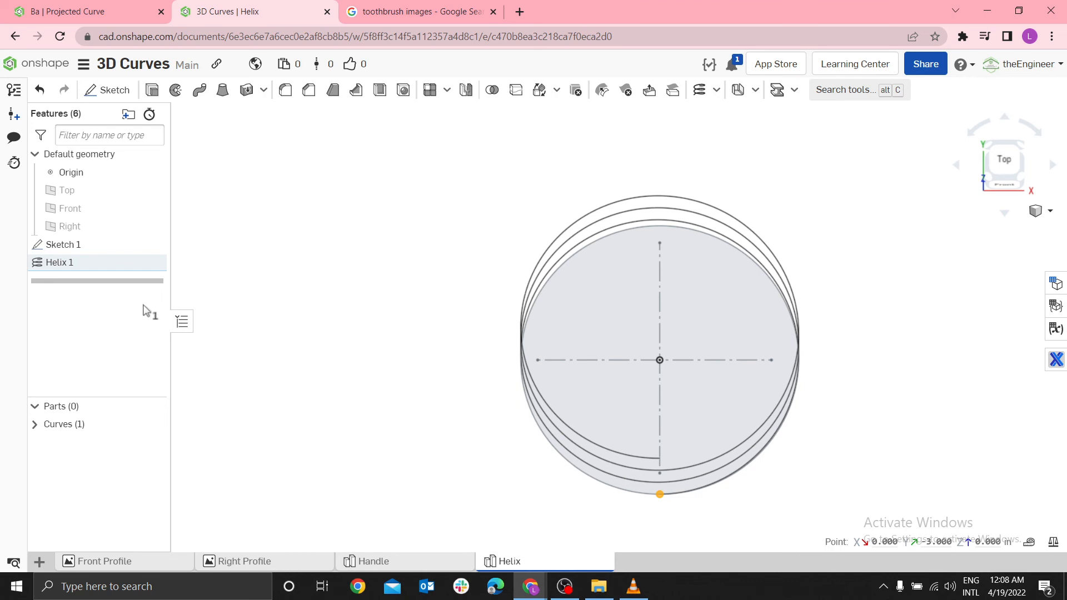
{"action": "left_click", "coordinate": [62, 244]}
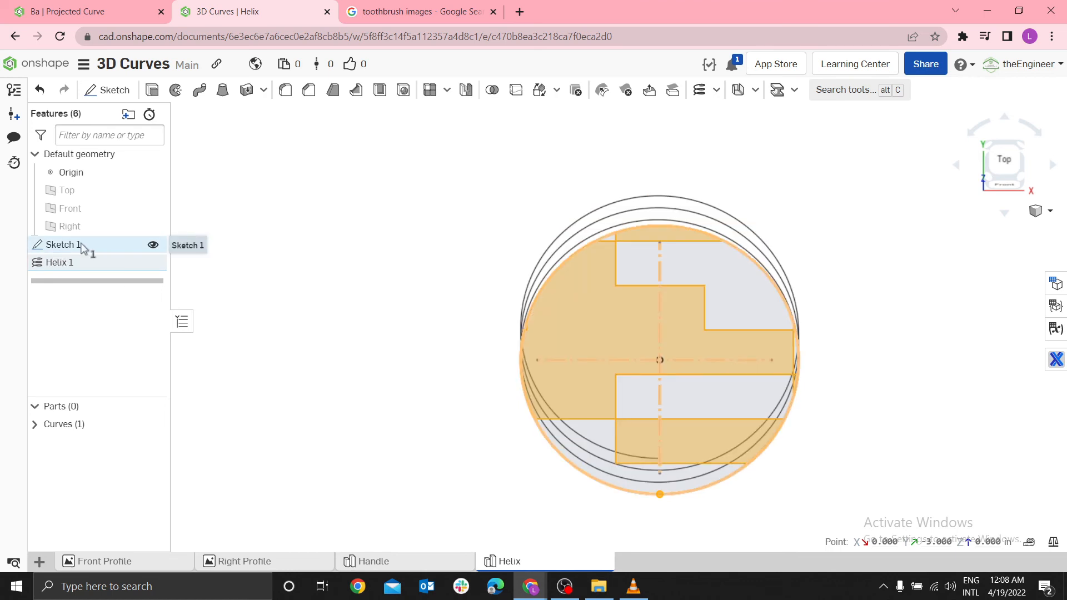
{"action": "left_click", "coordinate": [60, 262]}
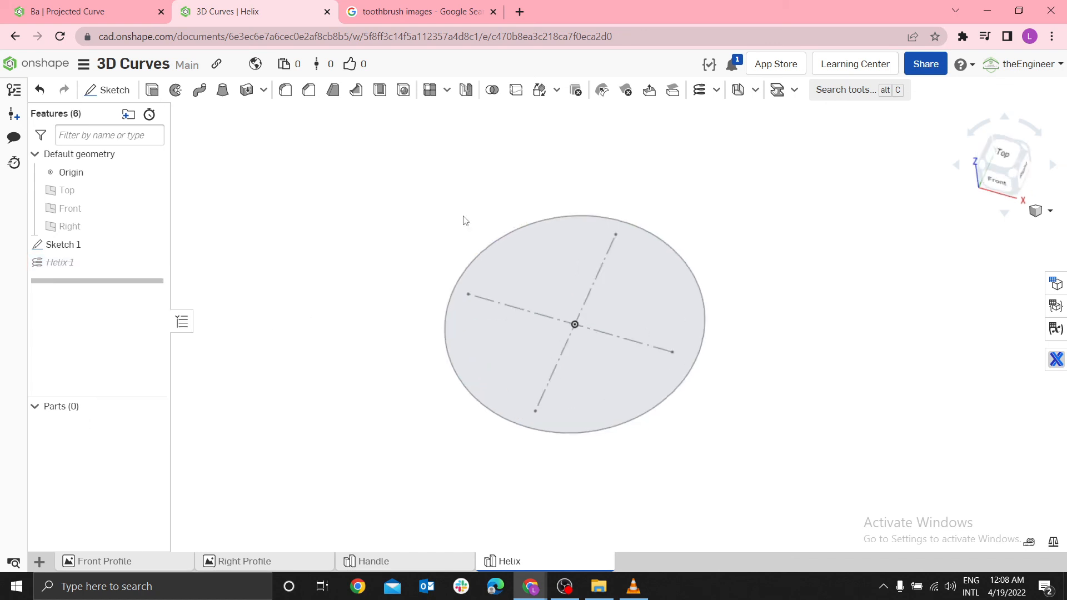
Unsuppress Helix 1 and redefine it by Turns and pitch: 4 clockwise revolutions at 1 in
{"action": "right_click", "coordinate": [59, 262]}
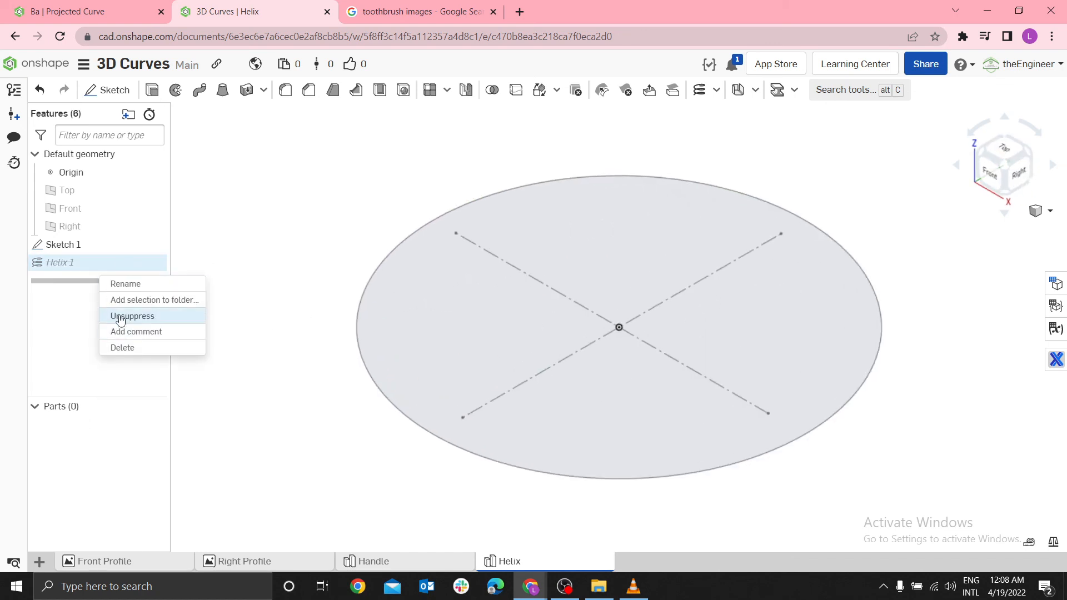
{"action": "left_click", "coordinate": [132, 316]}
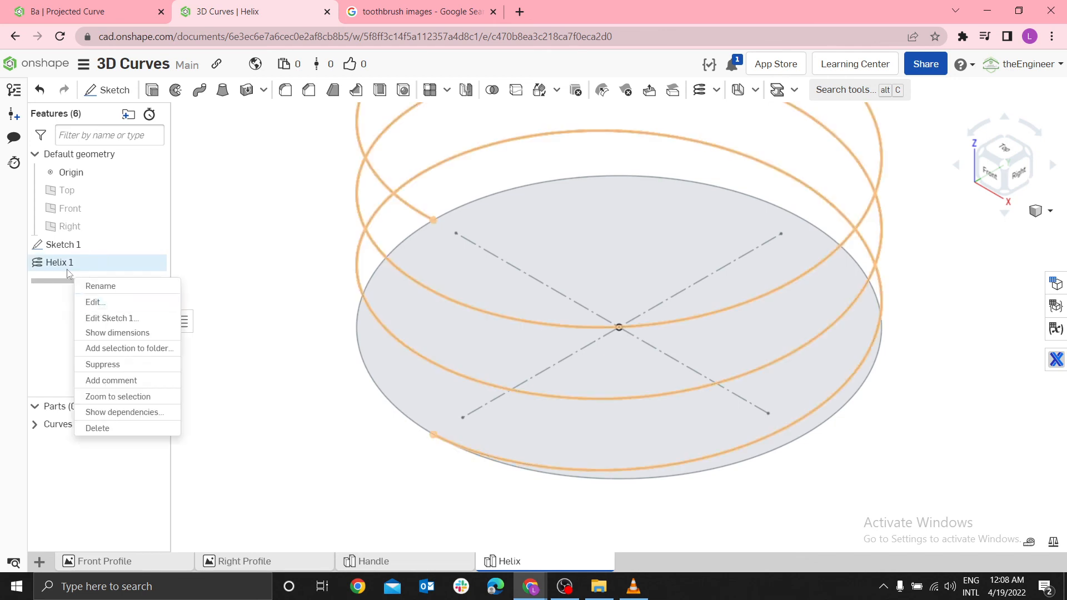
{"action": "left_click", "coordinate": [94, 302]}
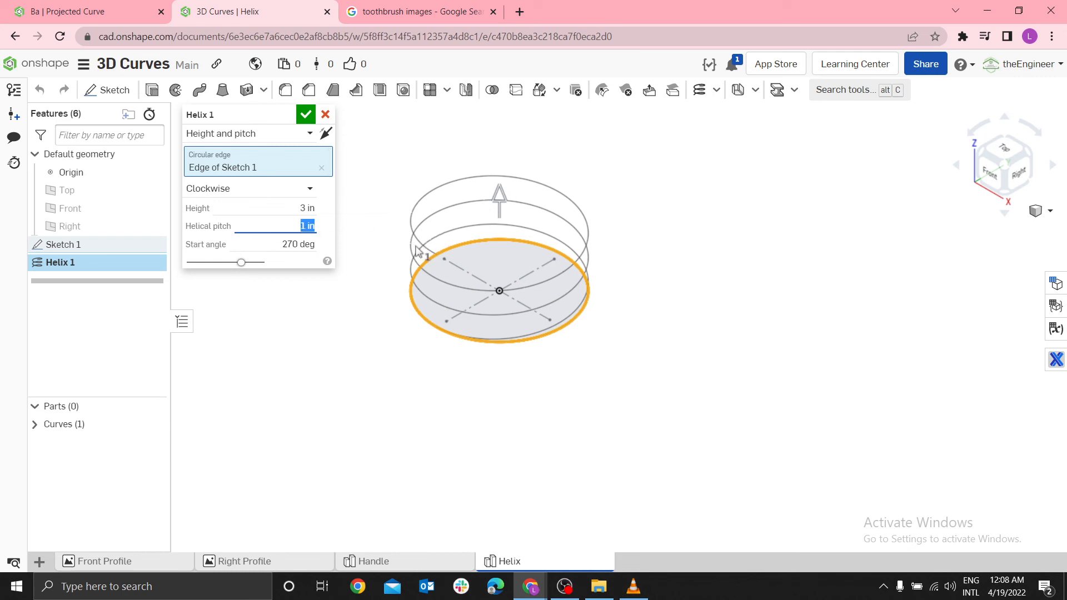
{"action": "mouse_move", "coordinate": [536, 285]}
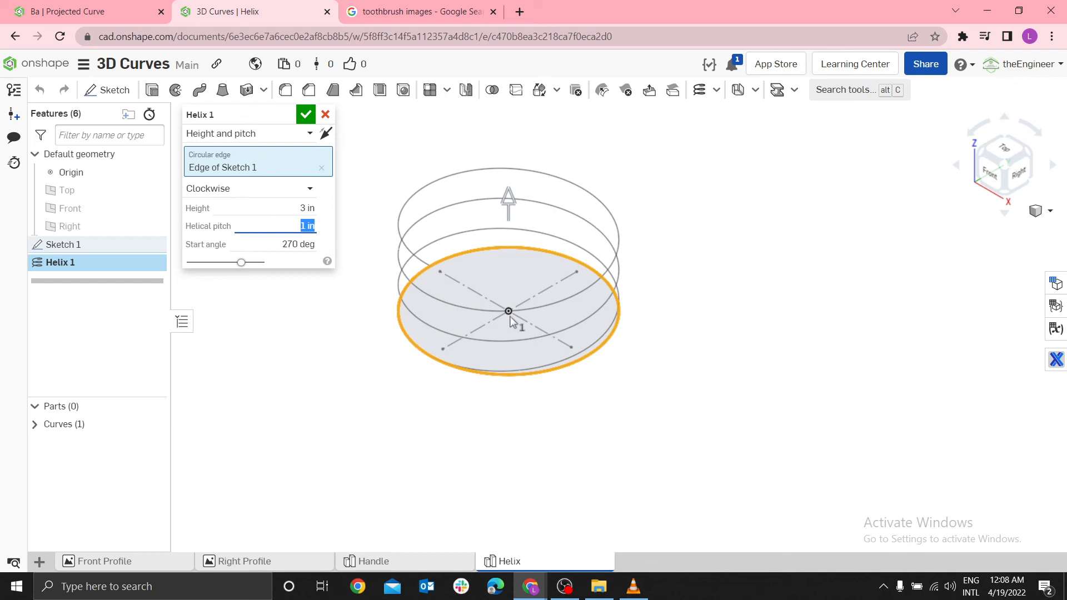
{"action": "mouse_move", "coordinate": [325, 232]}
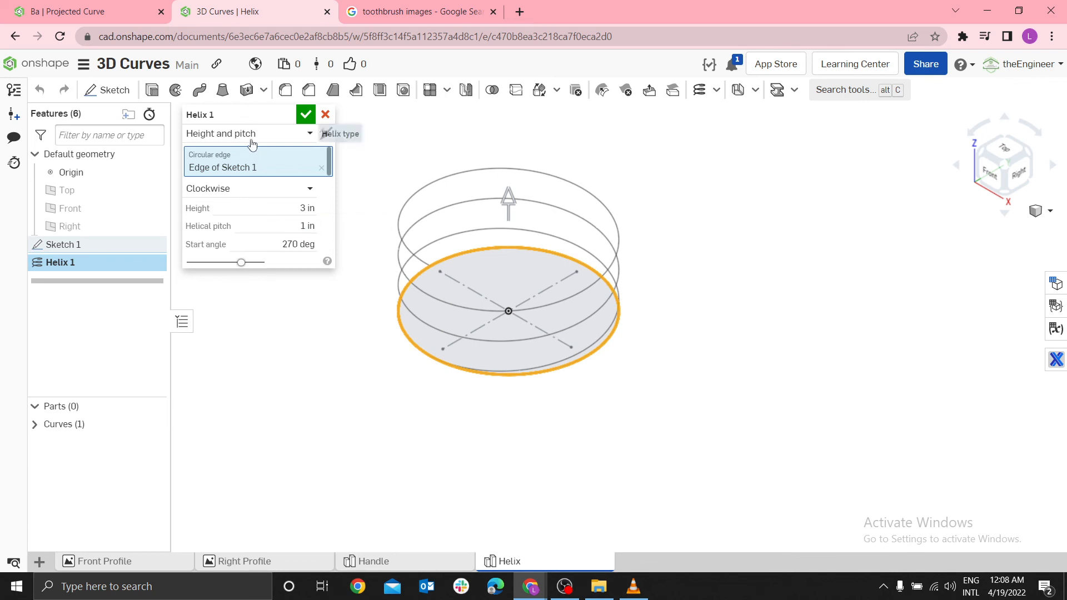
{"action": "left_click", "coordinate": [248, 132]}
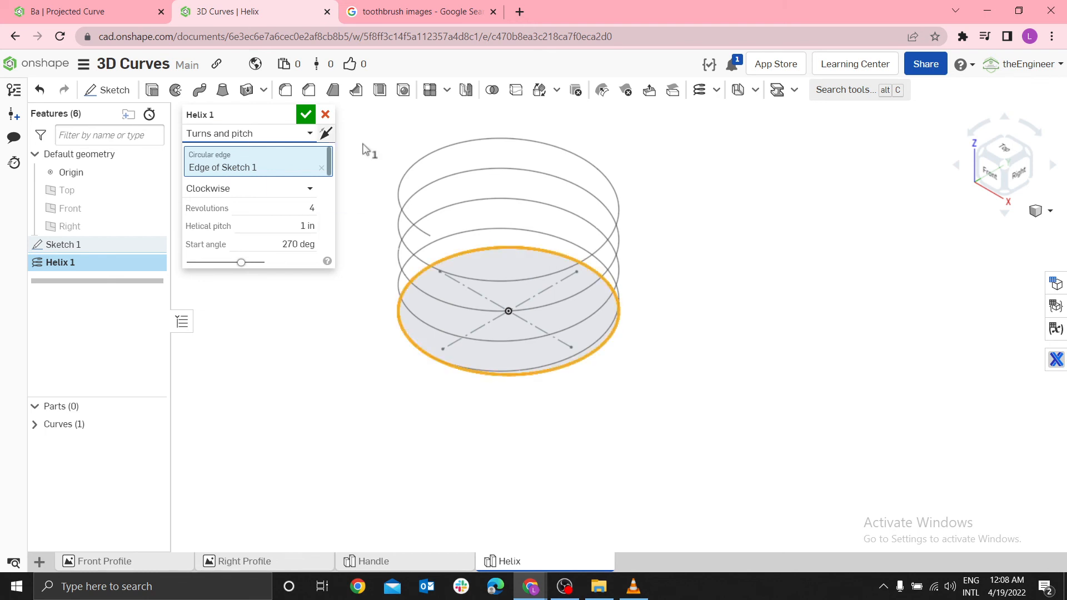
{"action": "mouse_move", "coordinate": [406, 340]}
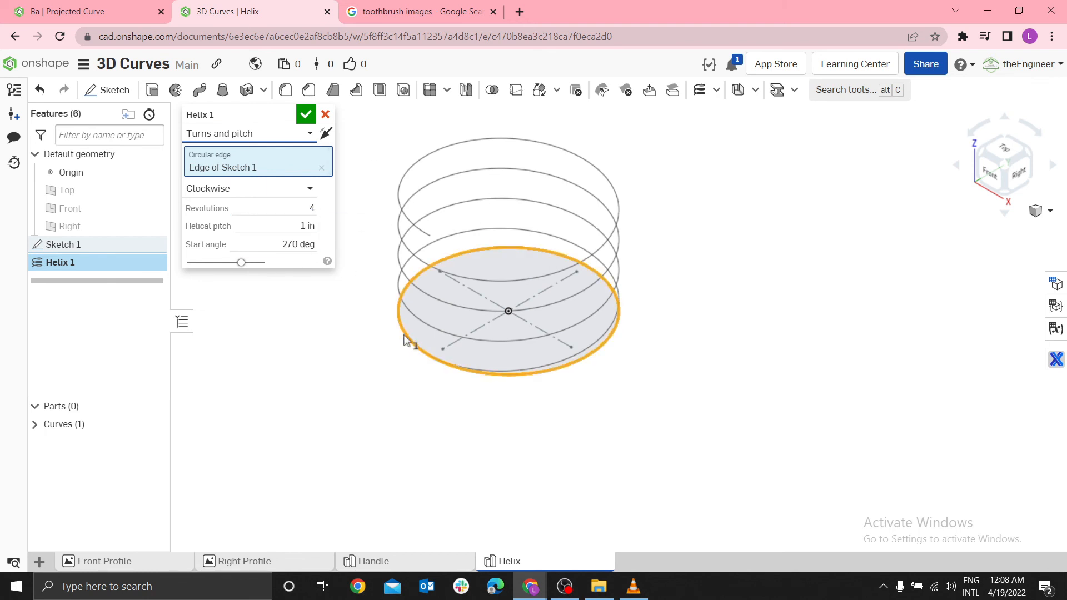
{"action": "mouse_move", "coordinate": [420, 252]}
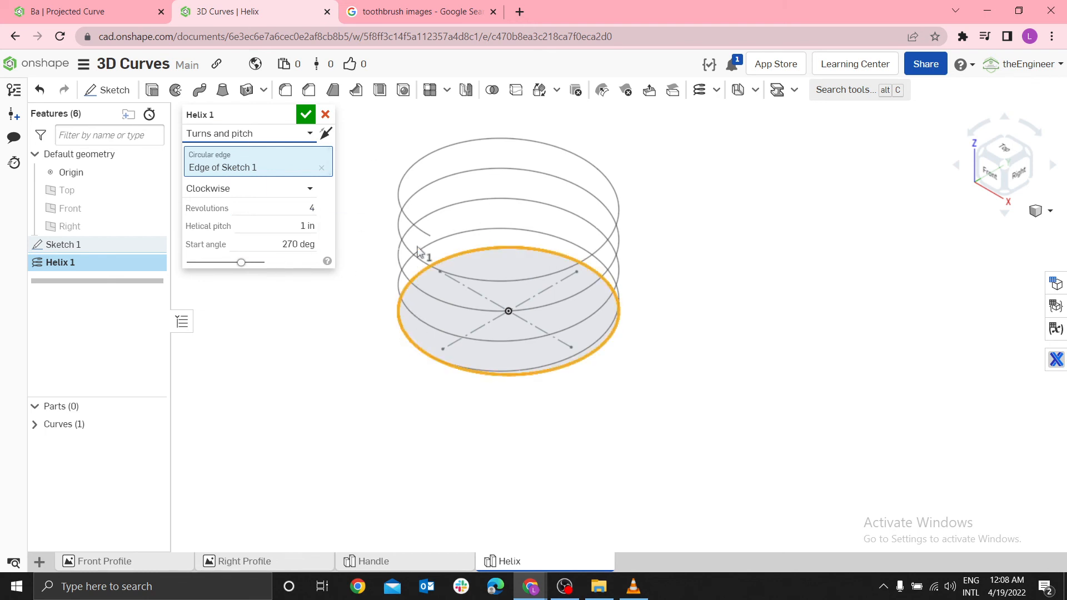
{"action": "left_click", "coordinate": [248, 132]}
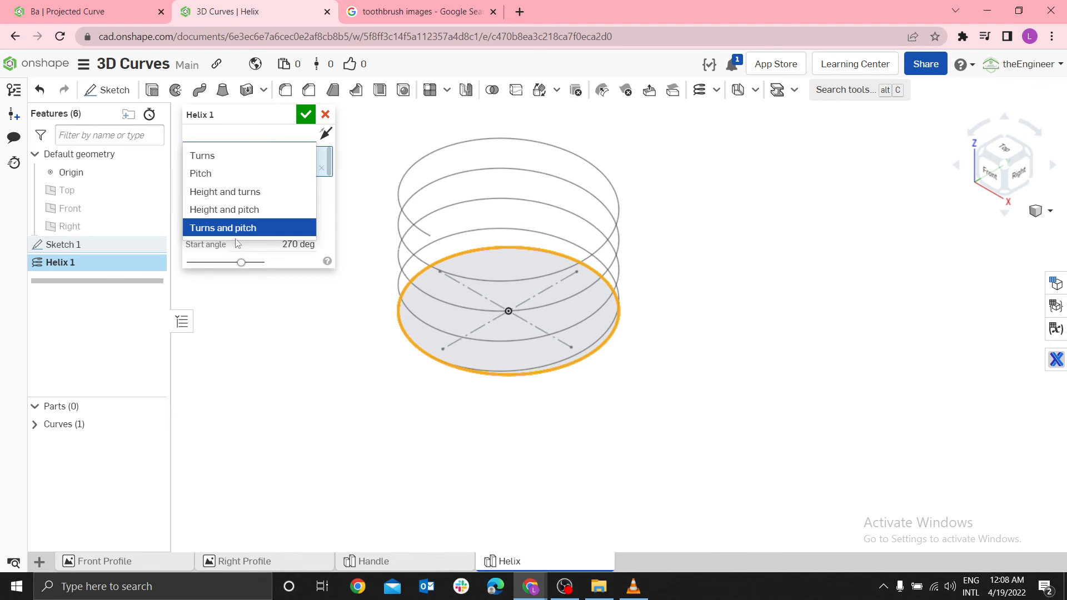
{"action": "mouse_move", "coordinate": [306, 114]}
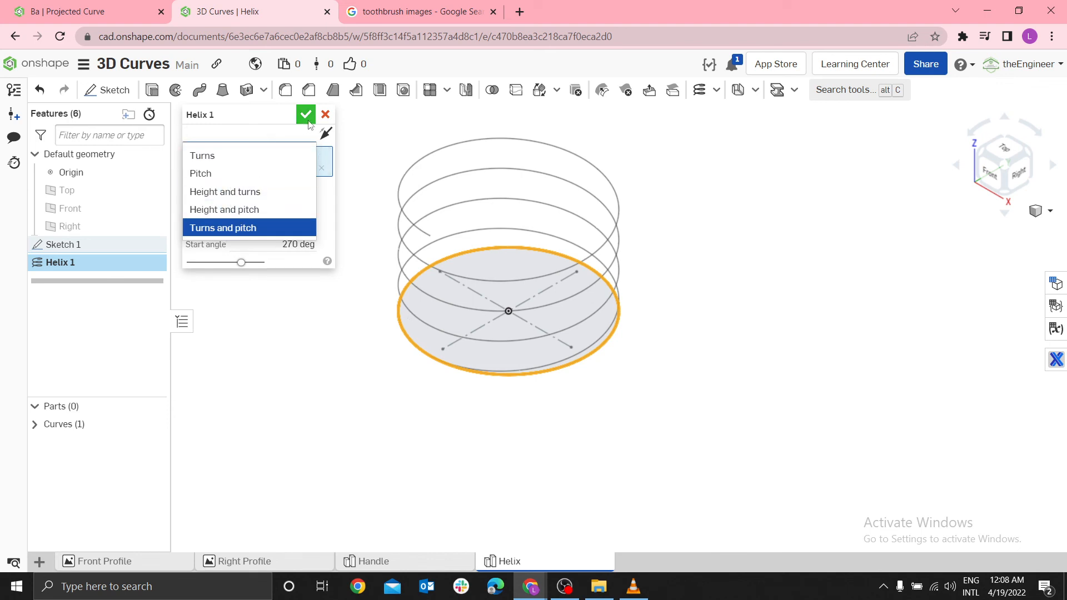
{"action": "mouse_move", "coordinate": [231, 174]}
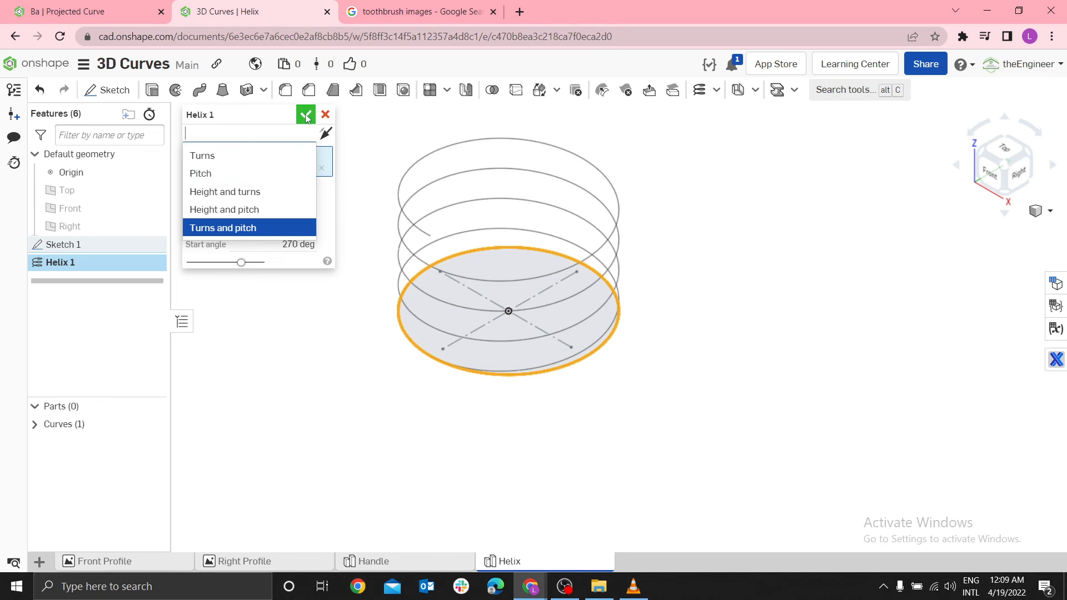
Suppress Helix 1 and extrude Sketch 1's circle into a solid cylinder, Part 1
{"action": "right_click", "coordinate": [60, 262]}
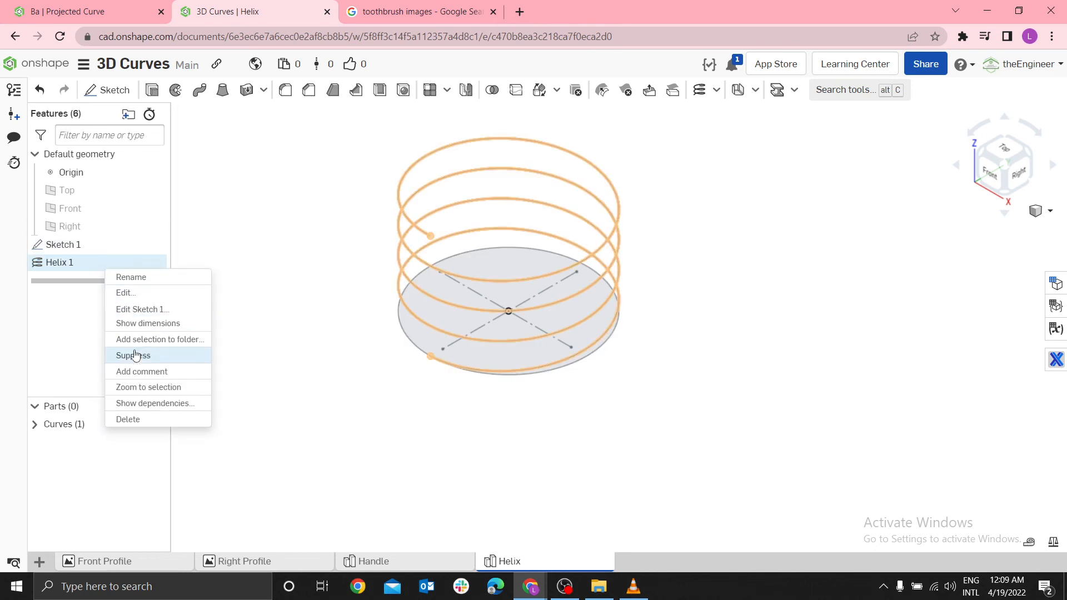
{"action": "left_click", "coordinate": [132, 356]}
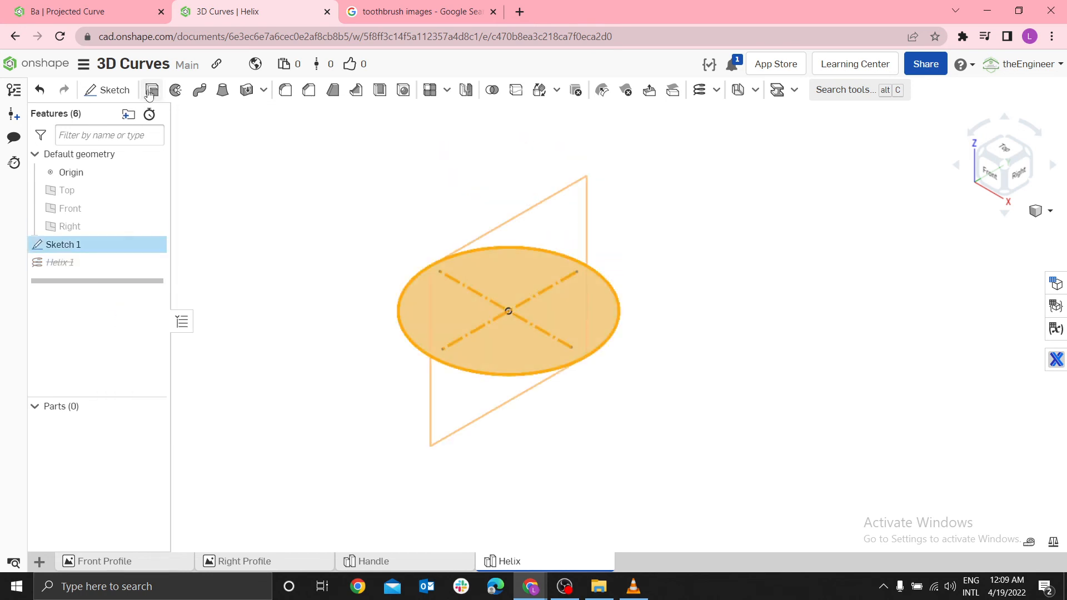
{"action": "left_click", "coordinate": [151, 90]}
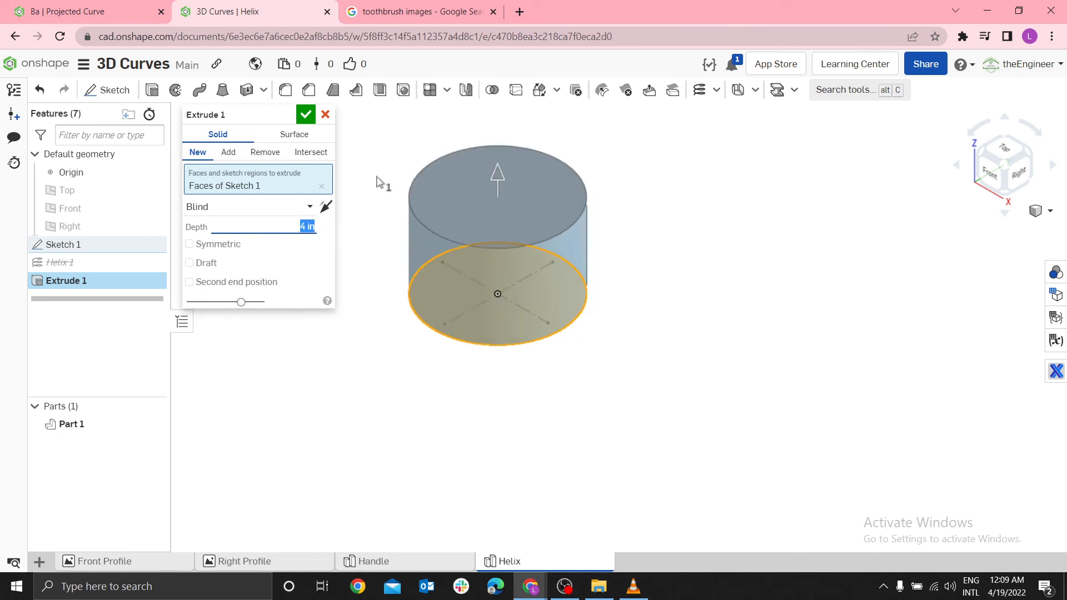
{"action": "left_click", "coordinate": [305, 114]}
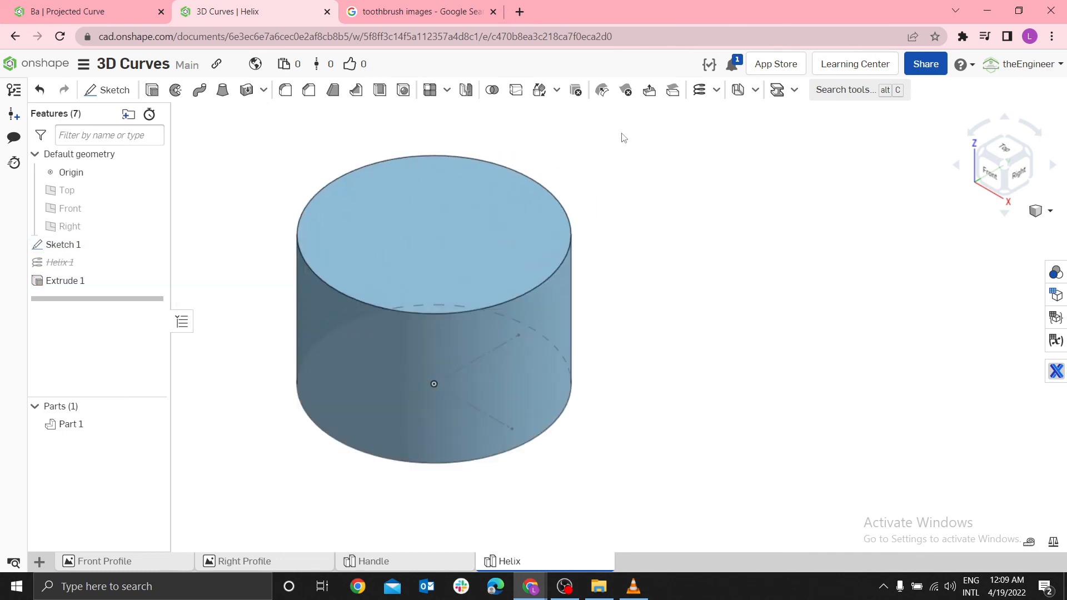
Create Helix 2 on the cylinder's face and reopen it for editing
{"action": "left_click", "coordinate": [199, 90]}
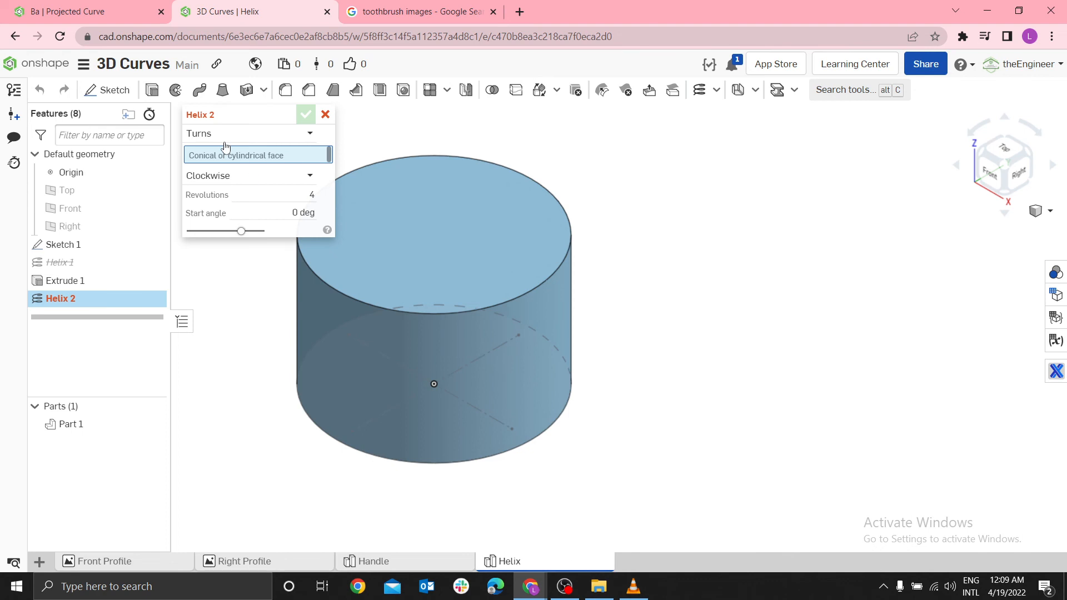
{"action": "mouse_move", "coordinate": [239, 209]}
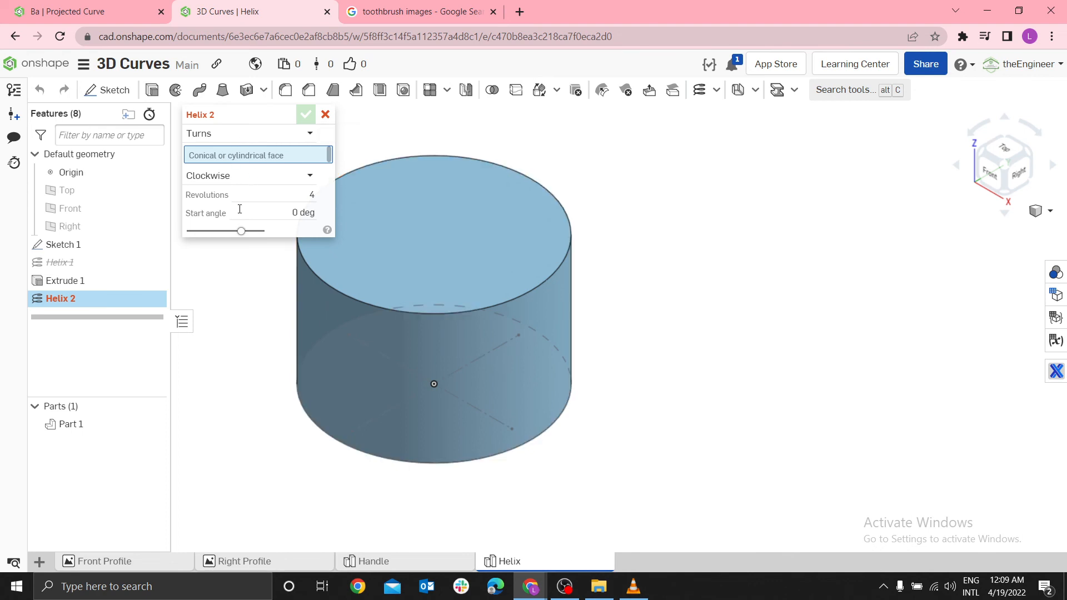
{"action": "mouse_move", "coordinate": [296, 266]}
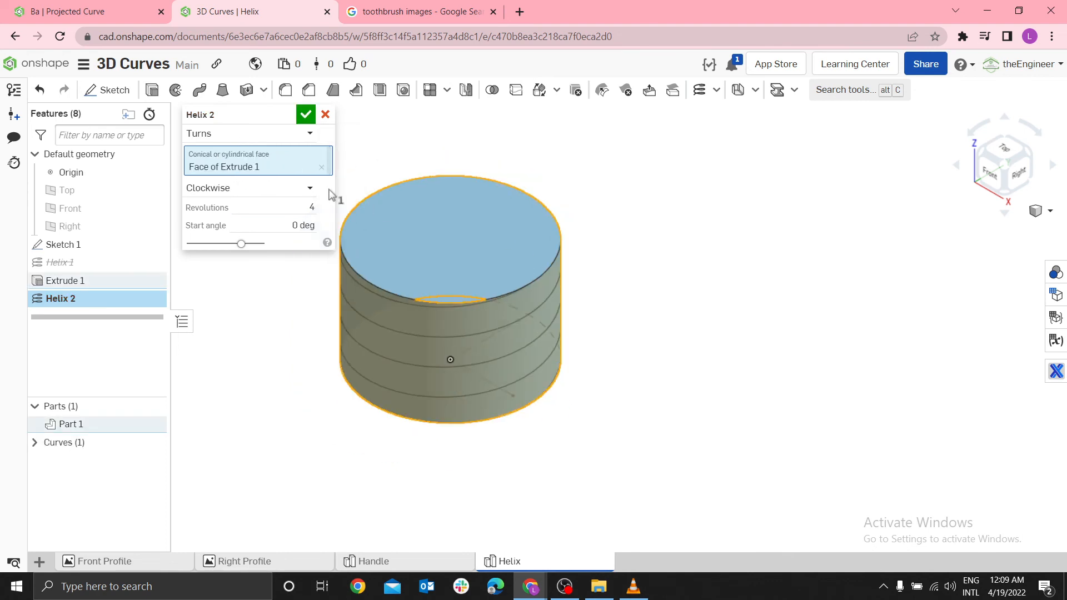
{"action": "mouse_move", "coordinate": [310, 194]}
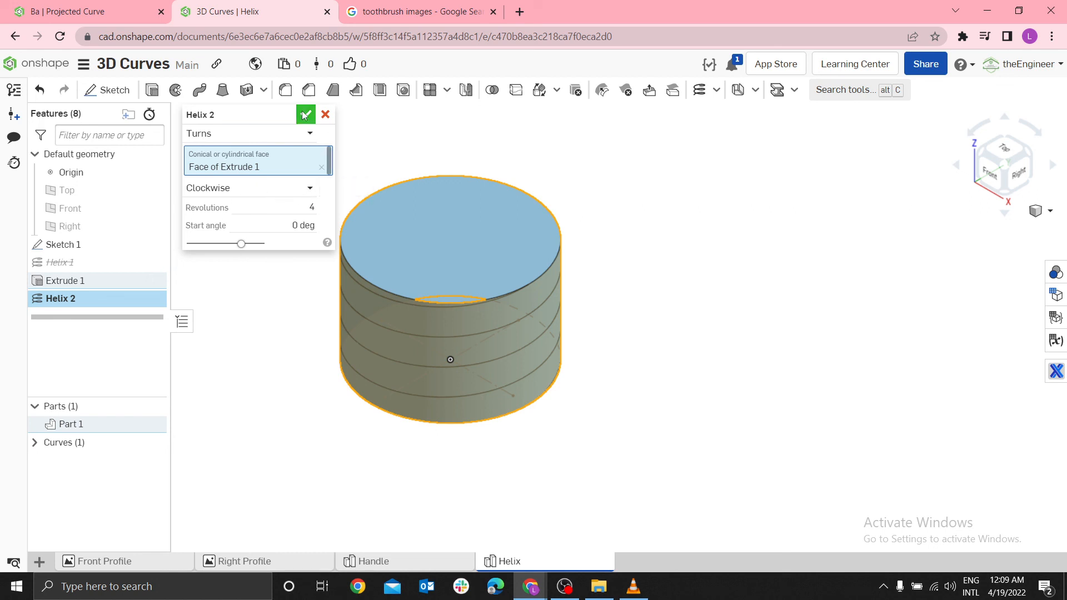
{"action": "right_click", "coordinate": [60, 298]}
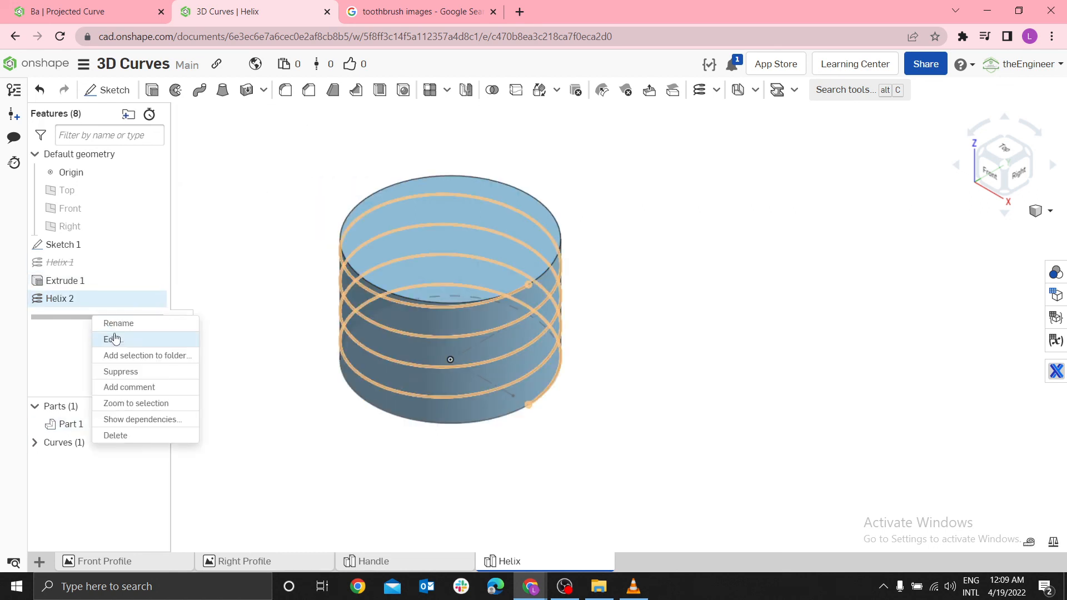
{"action": "left_click", "coordinate": [111, 339]}
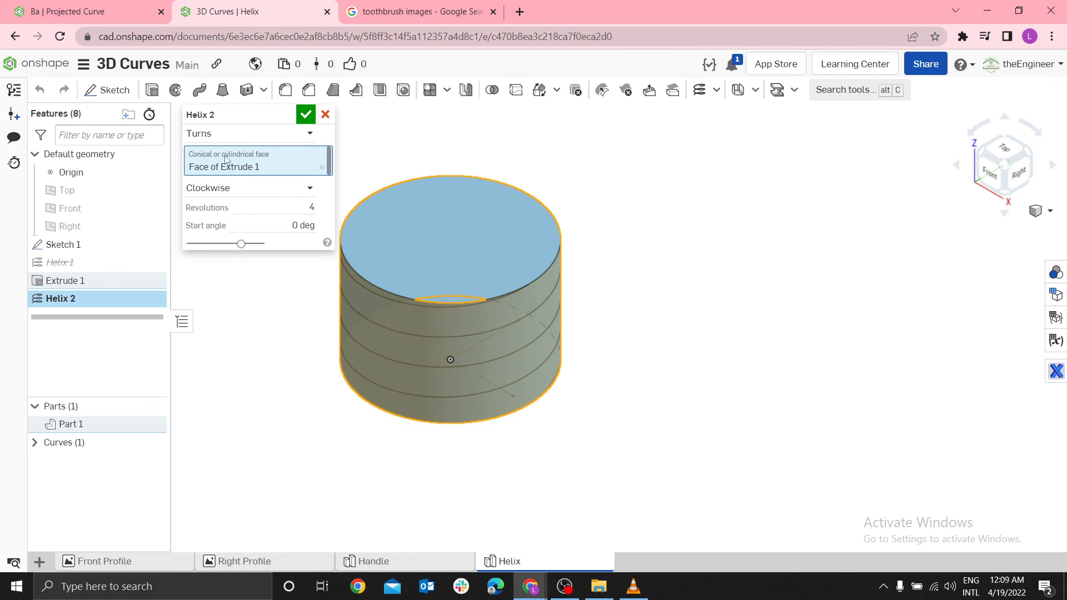
Switch Helix 2 to a pitch-based definition with a 1 in helical pitch
{"action": "left_click", "coordinate": [248, 134]}
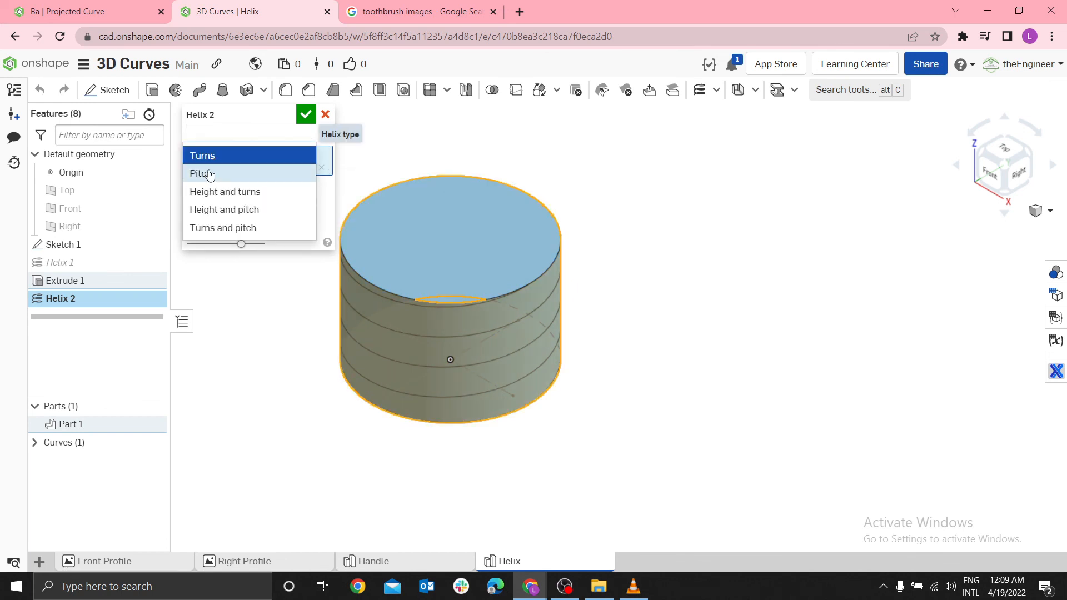
{"action": "left_click", "coordinate": [201, 156]}
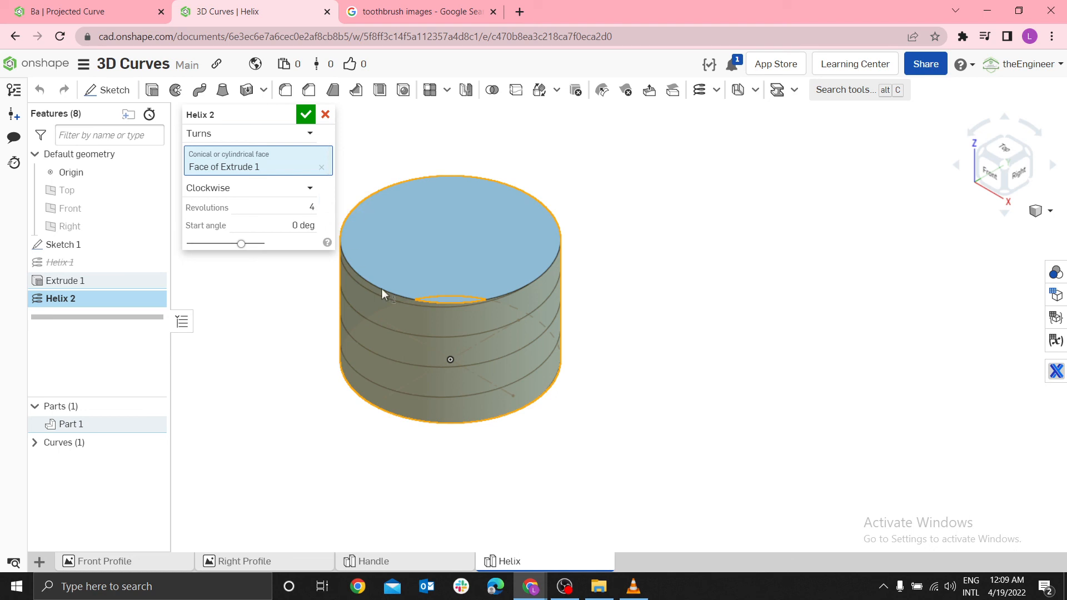
{"action": "mouse_move", "coordinate": [374, 230]}
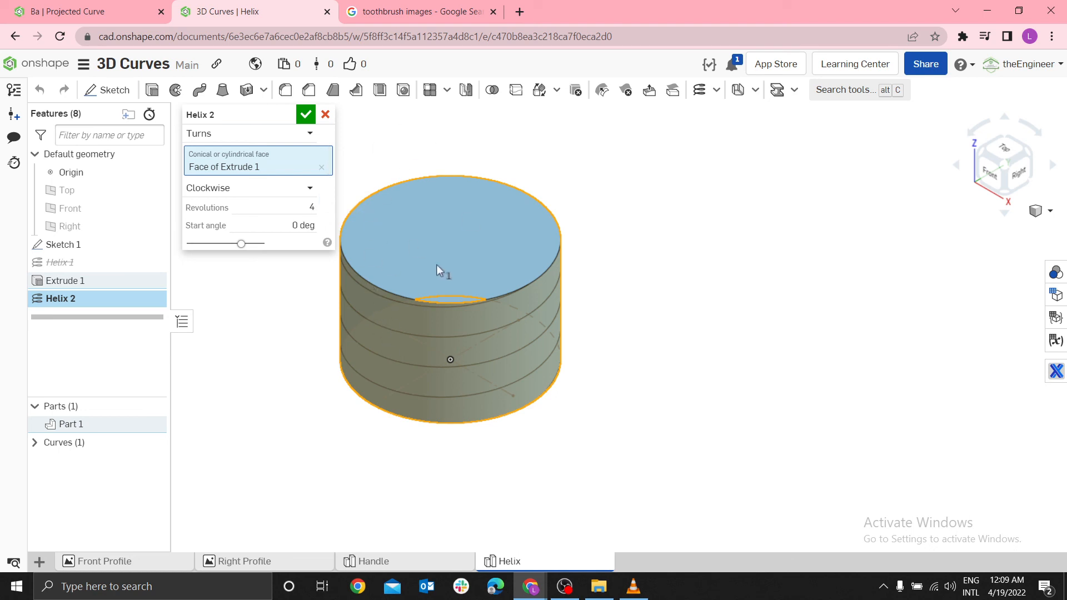
{"action": "mouse_move", "coordinate": [435, 216]}
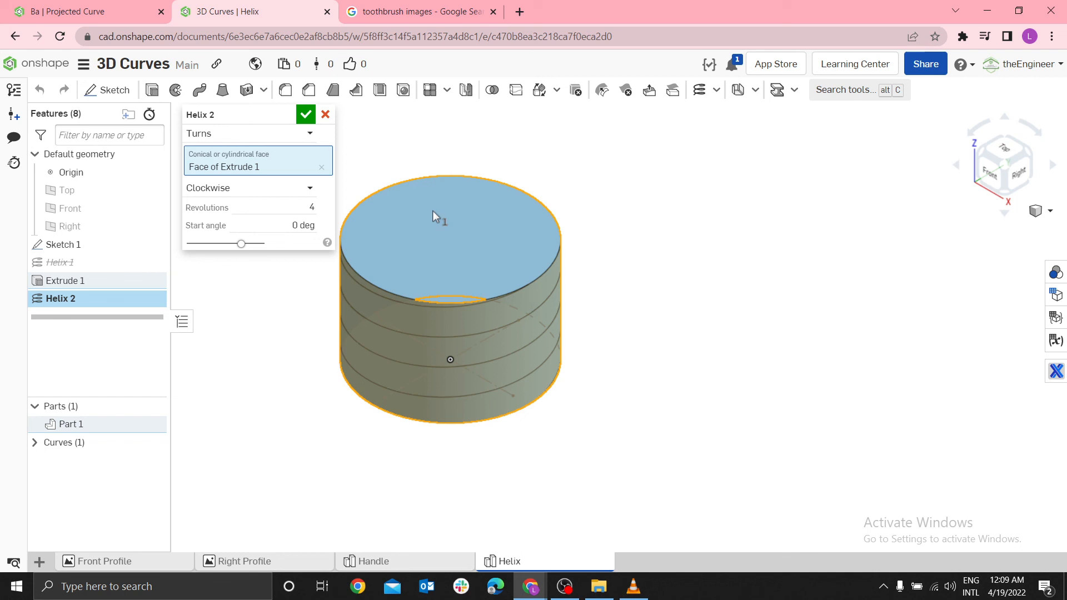
{"action": "mouse_move", "coordinate": [329, 211]}
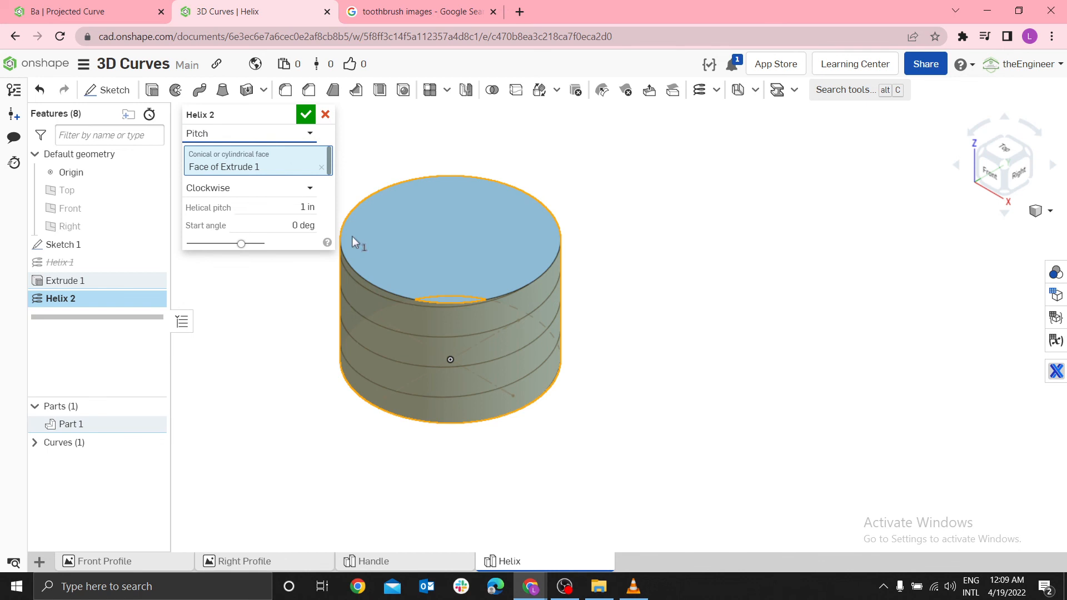
{"action": "left_click", "coordinate": [272, 208]}
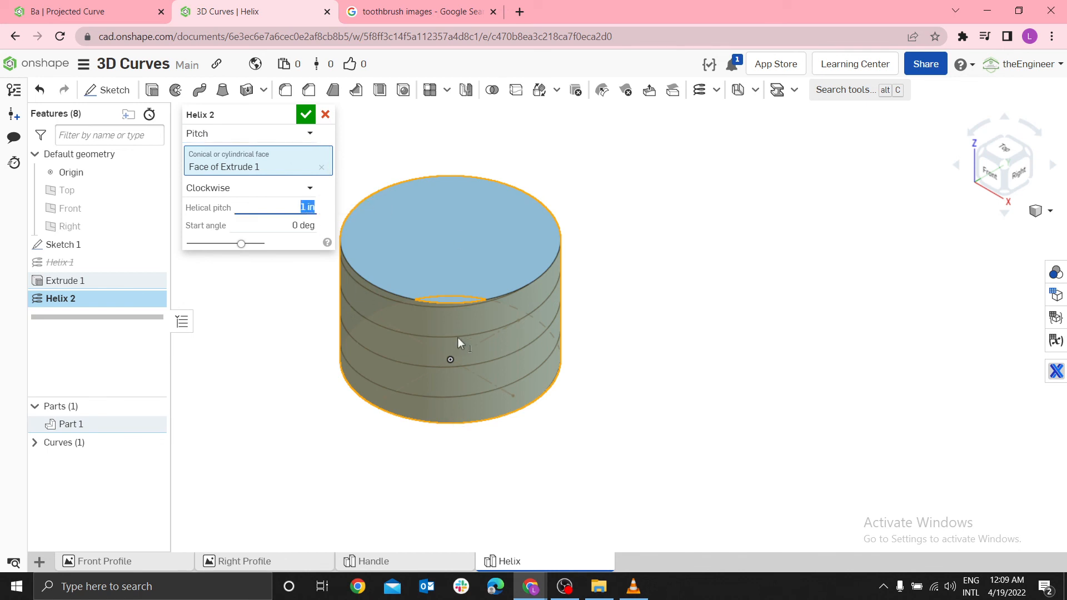
{"action": "mouse_move", "coordinate": [508, 170]}
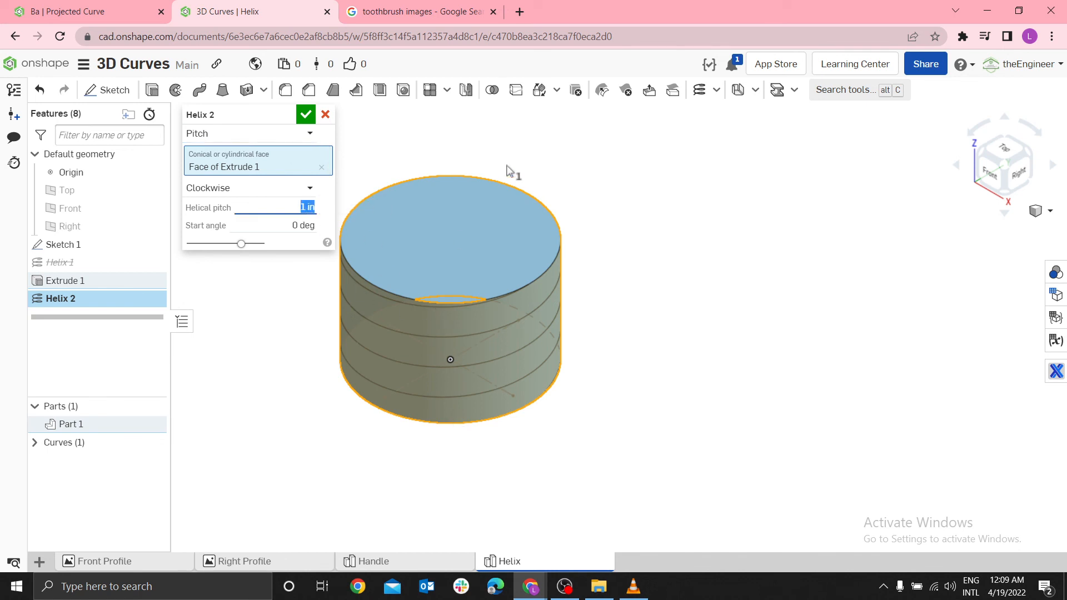
{"action": "mouse_move", "coordinate": [402, 307]}
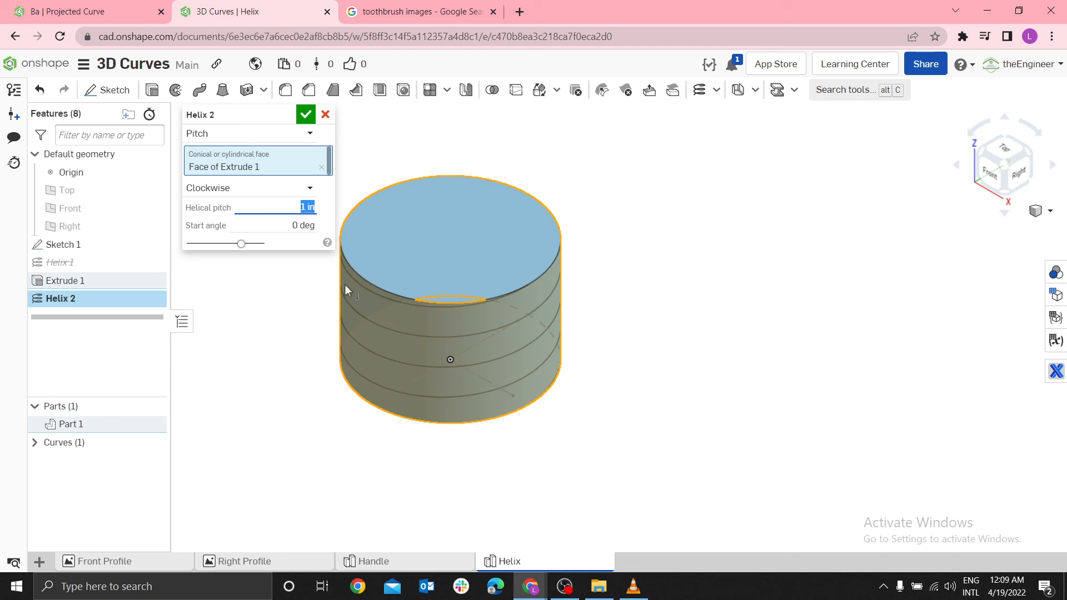
{"action": "mouse_move", "coordinate": [311, 157]}
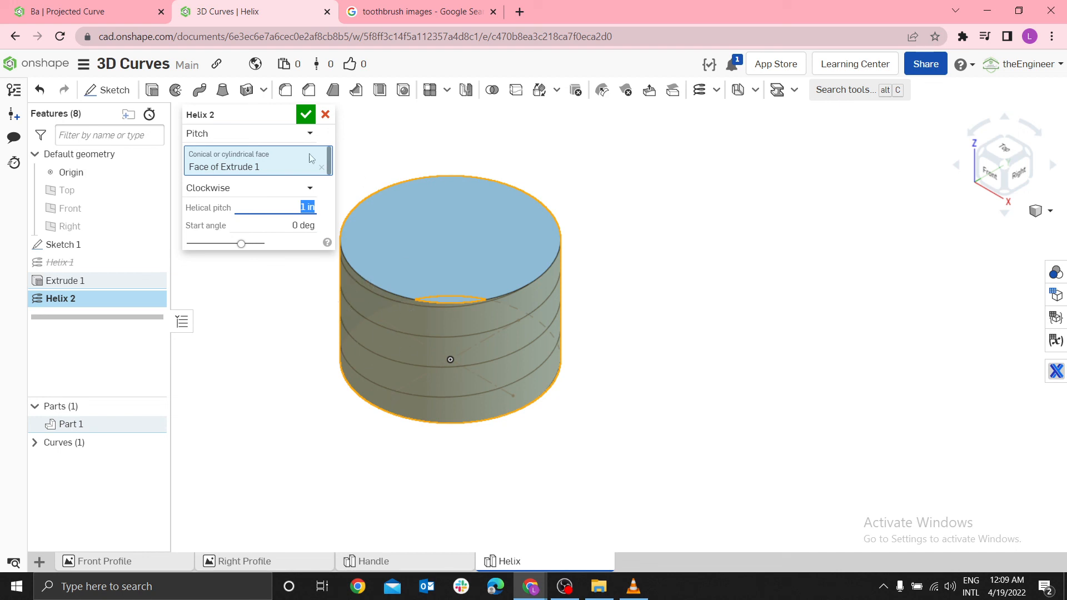
Suppress Extrude 1 from its context menu and unsuppress Helix 1 so its coils reappear
{"action": "right_click", "coordinate": [64, 280]}
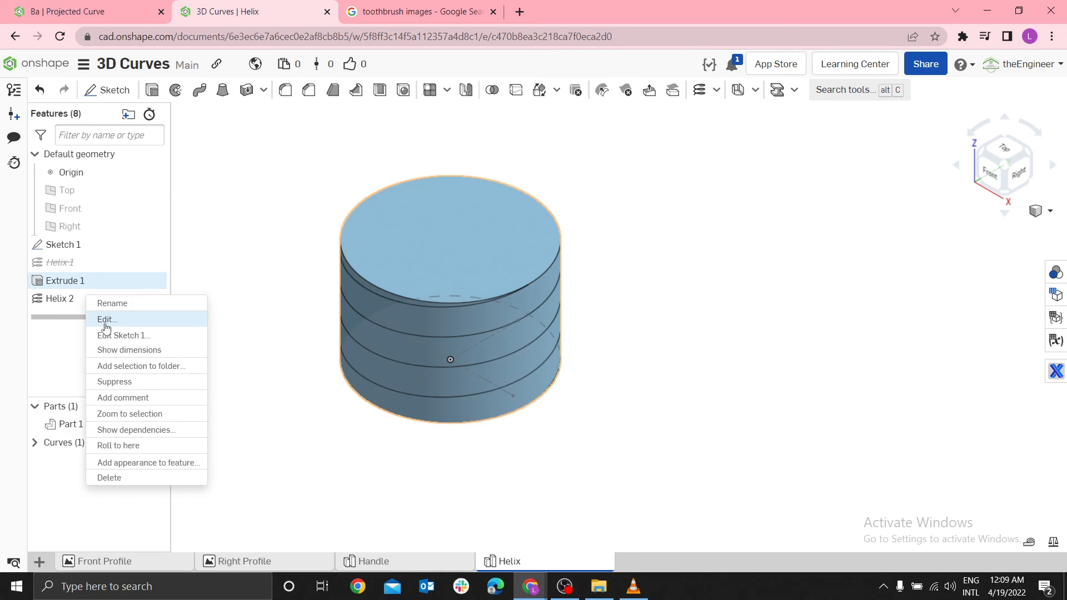
{"action": "left_click", "coordinate": [107, 319]}
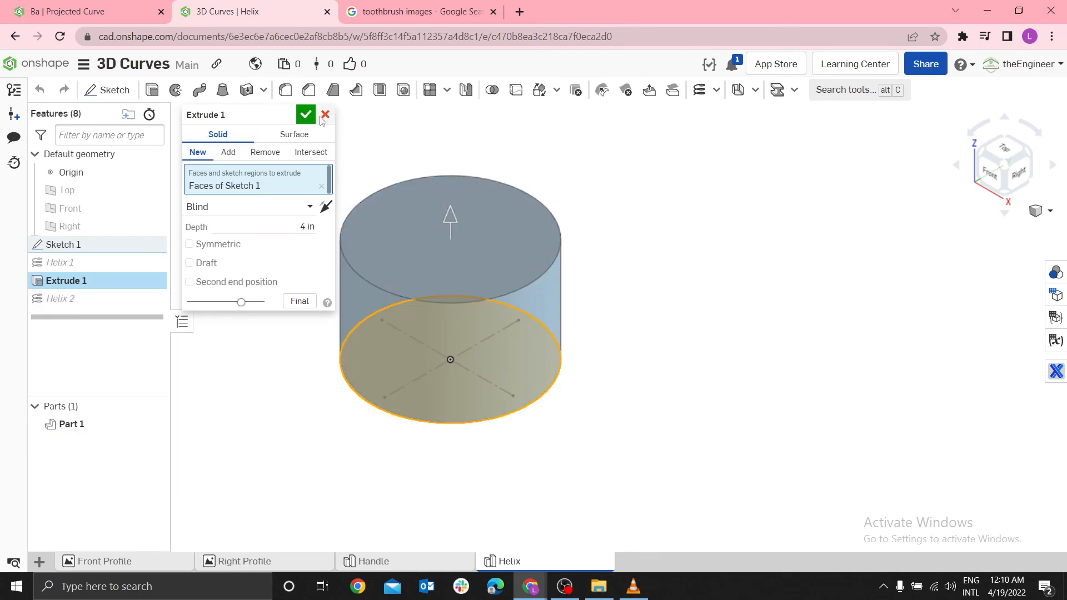
{"action": "right_click", "coordinate": [66, 280]}
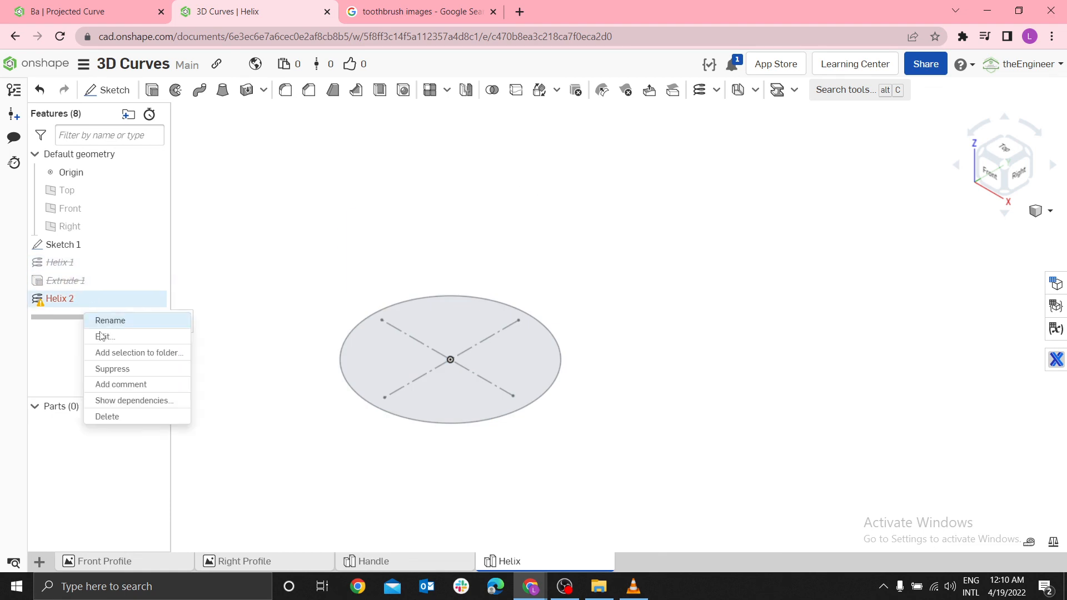
{"action": "right_click", "coordinate": [59, 263]}
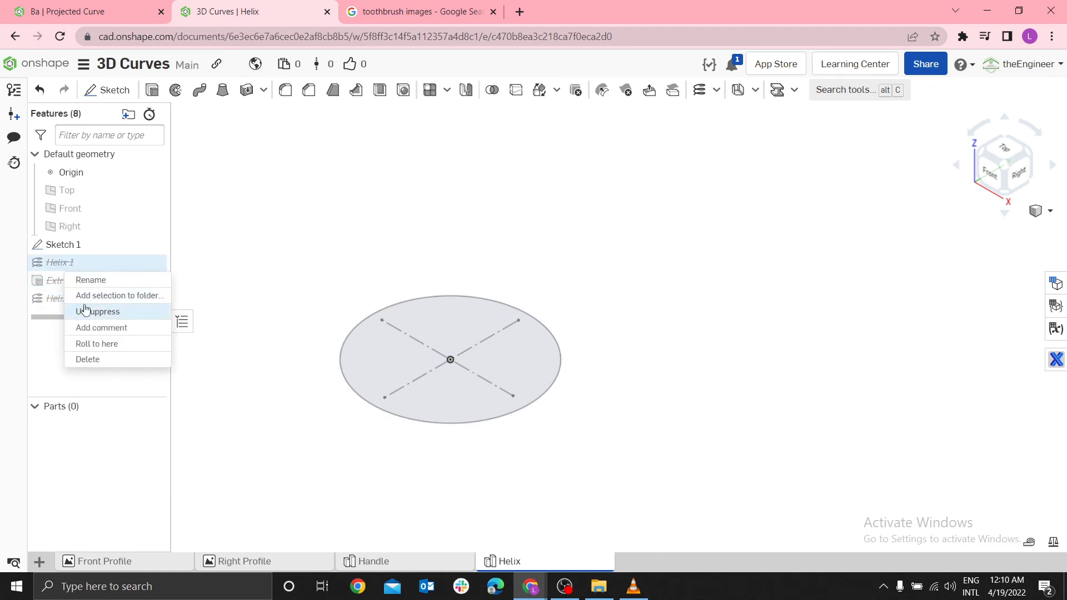
{"action": "left_click", "coordinate": [99, 312]}
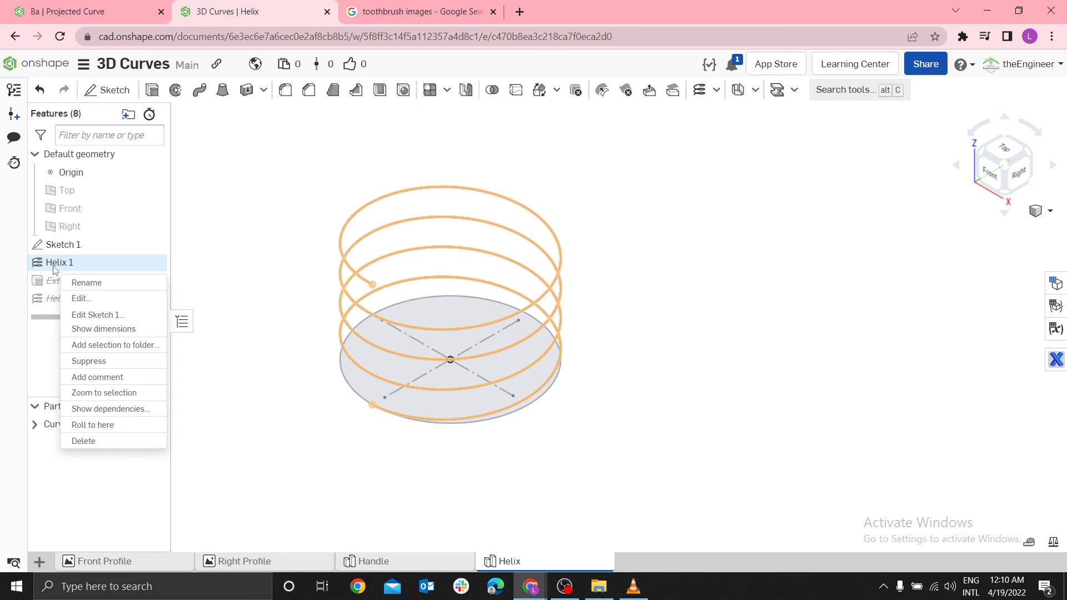
{"action": "left_click", "coordinate": [80, 298]}
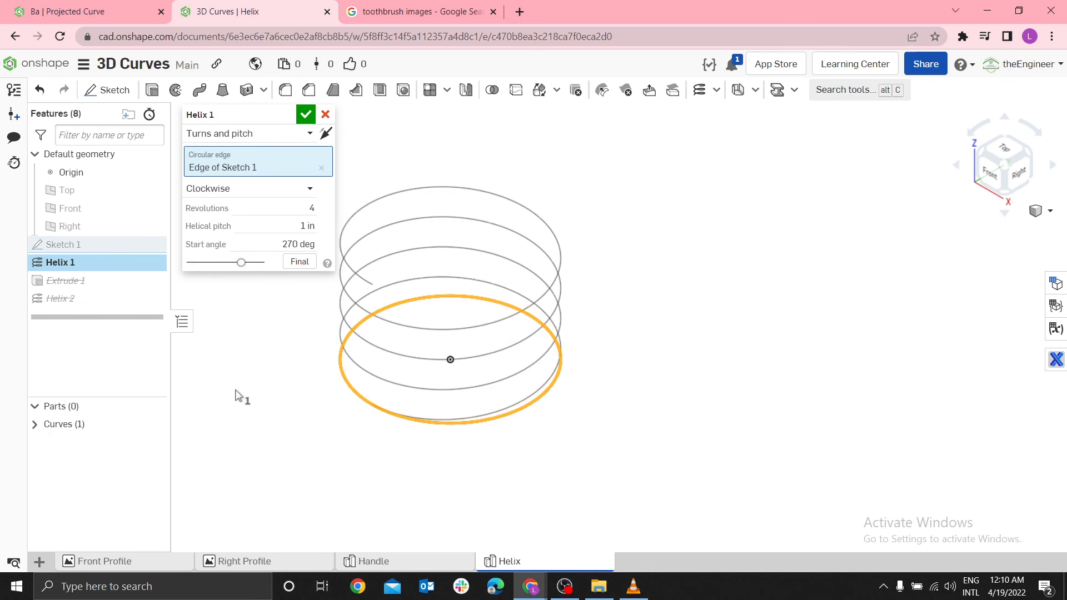
{"action": "mouse_move", "coordinate": [715, 243]}
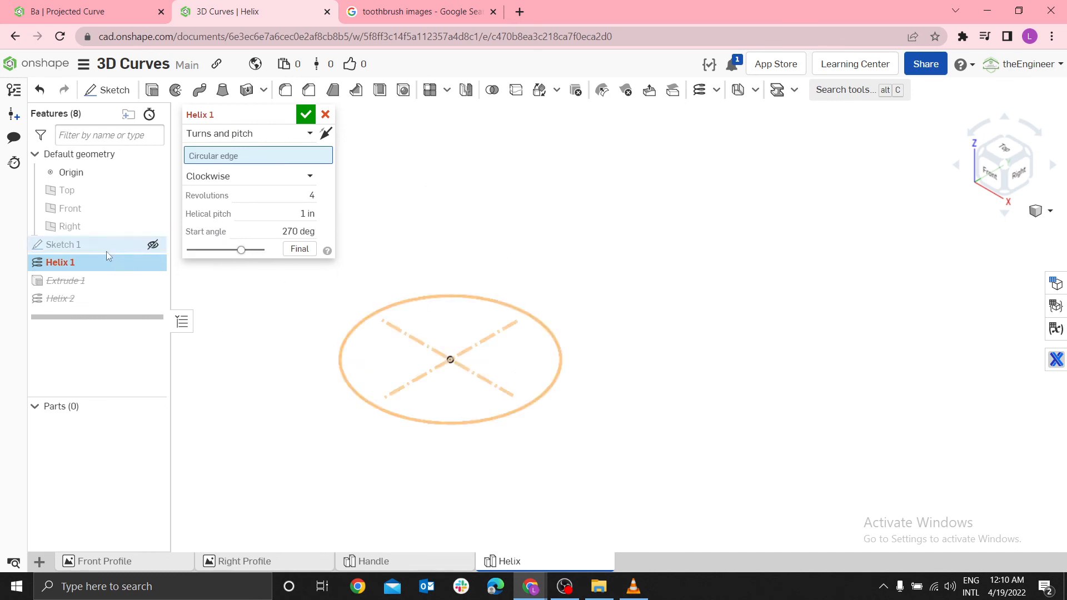
{"action": "left_click", "coordinate": [304, 113]}
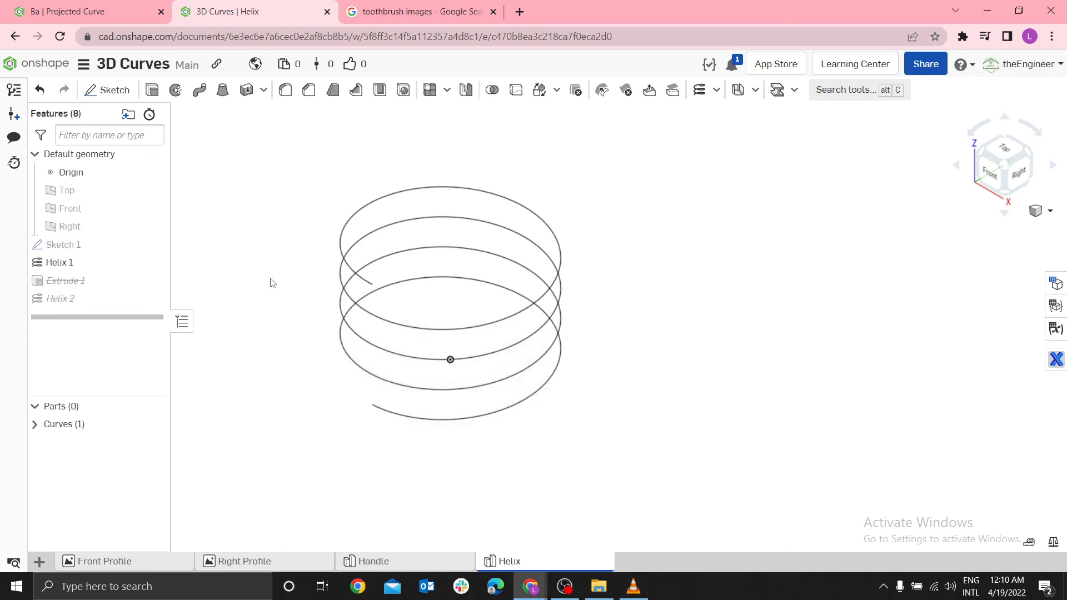
{"action": "left_click", "coordinate": [535, 399]}
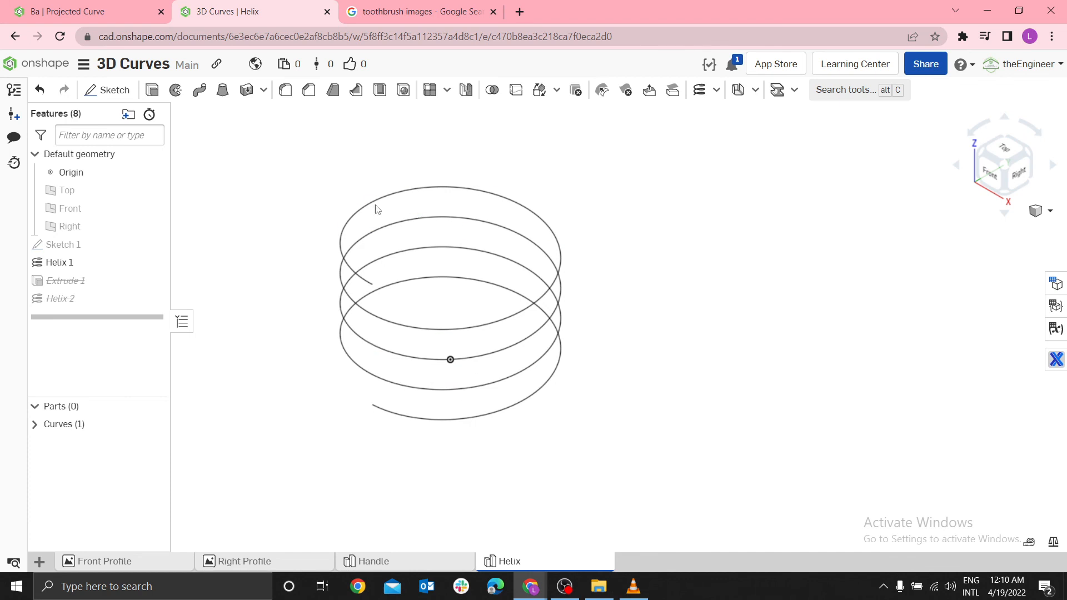
Edit Helix 1 to review its 4 clockwise turns, 1 in pitch and 270° start
{"action": "right_click", "coordinate": [58, 262]}
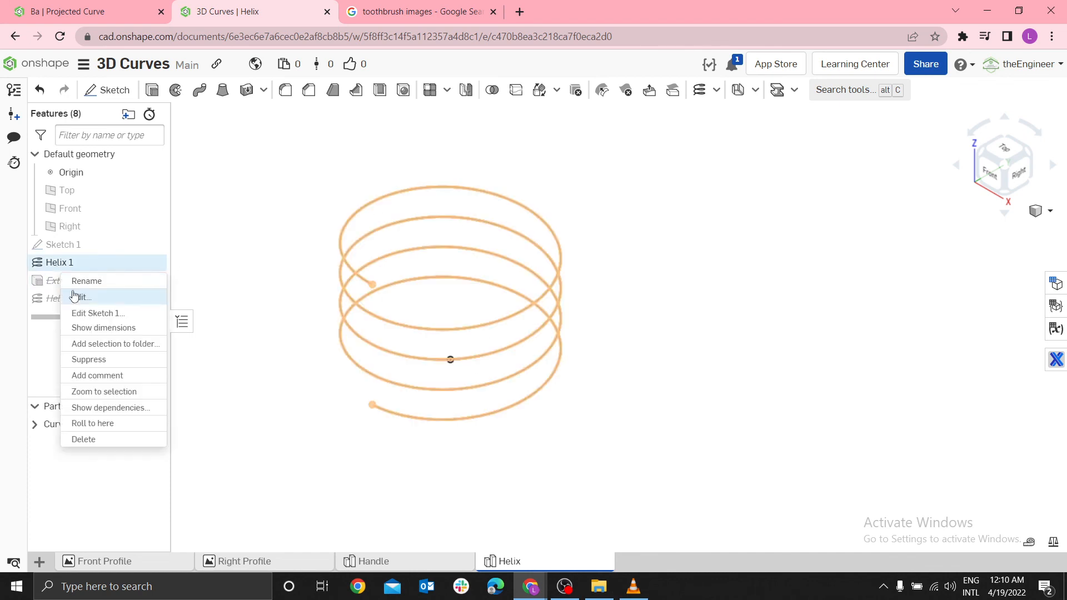
{"action": "left_click", "coordinate": [81, 297]}
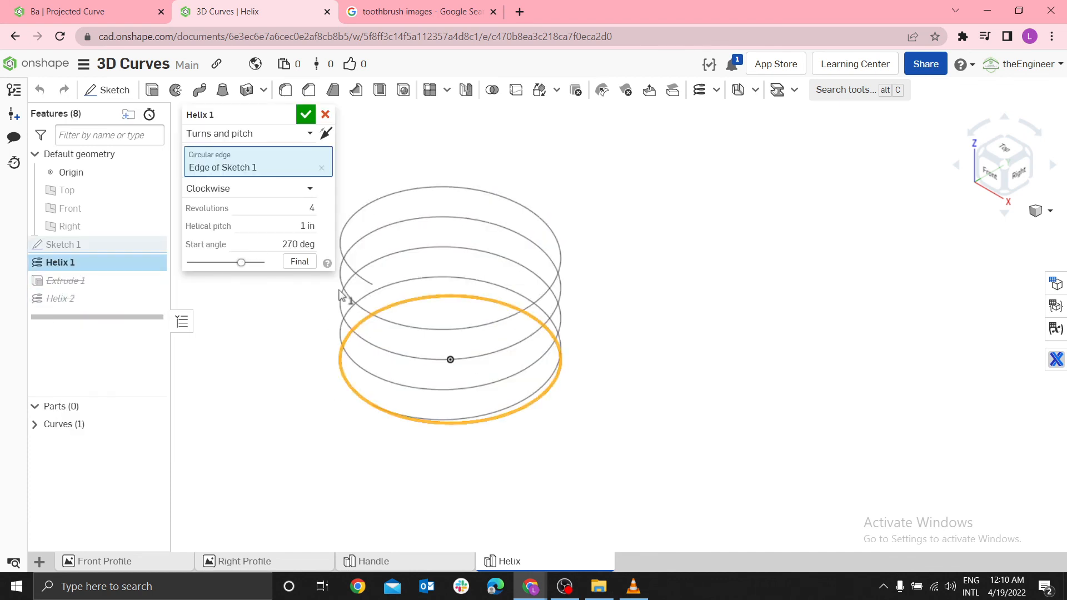
{"action": "mouse_move", "coordinate": [731, 211]}
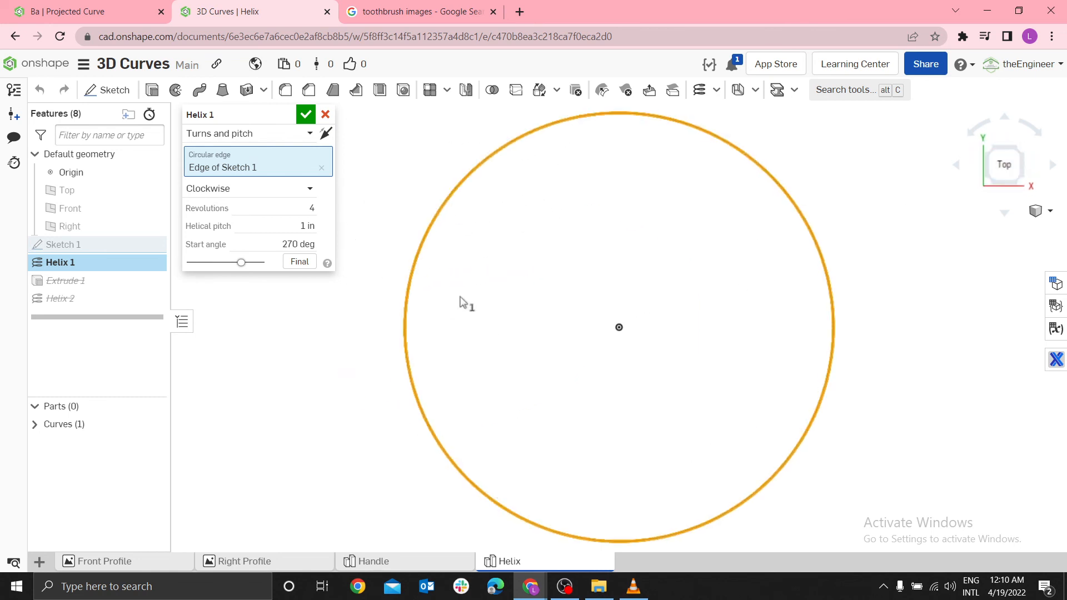
{"action": "mouse_move", "coordinate": [780, 184]}
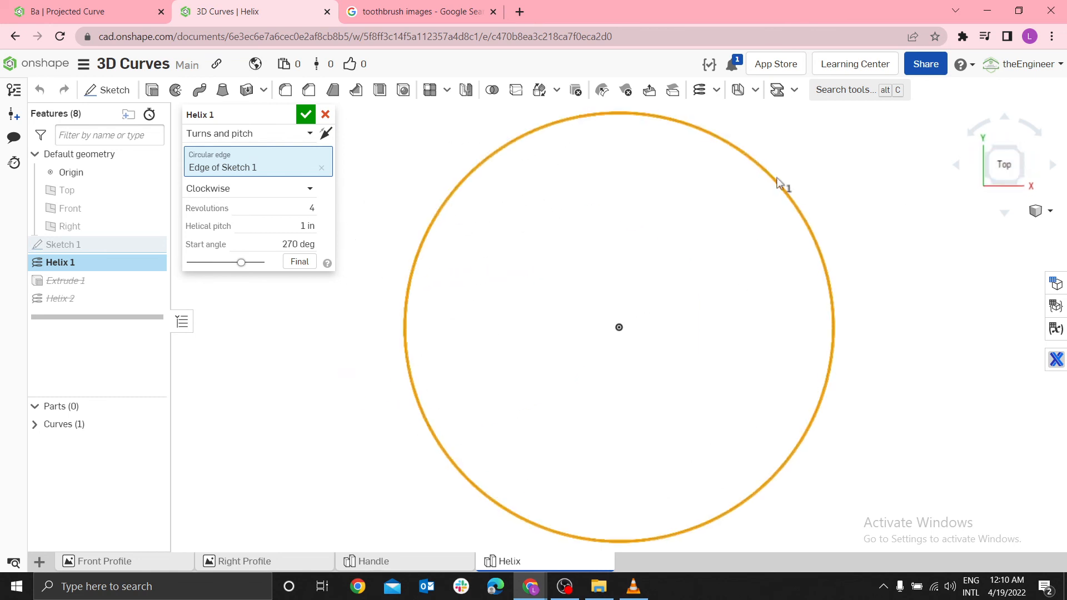
{"action": "mouse_move", "coordinate": [681, 343]}
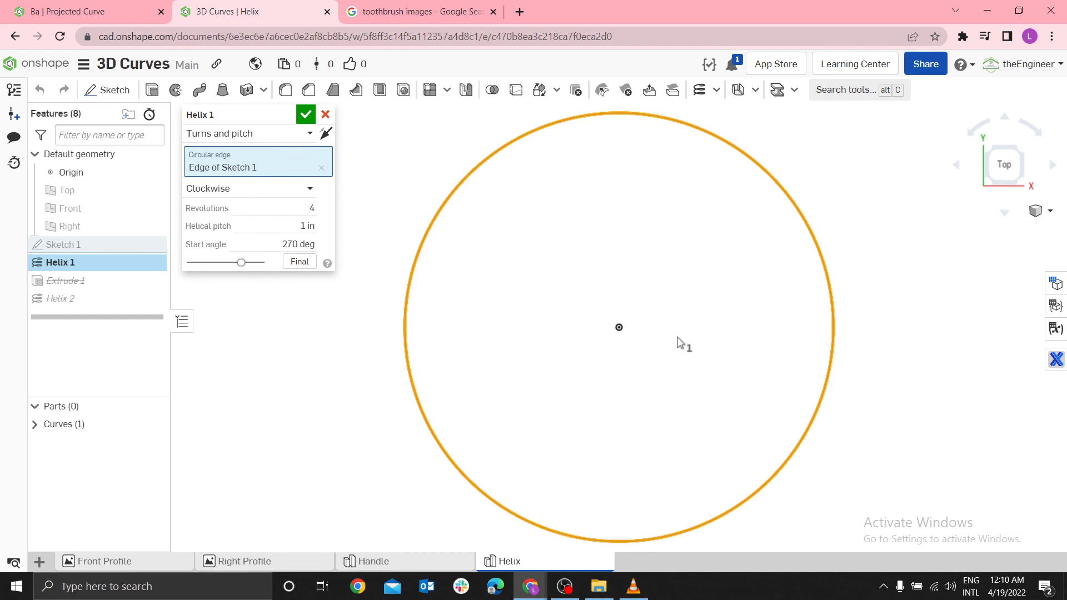
{"action": "mouse_move", "coordinate": [682, 347]}
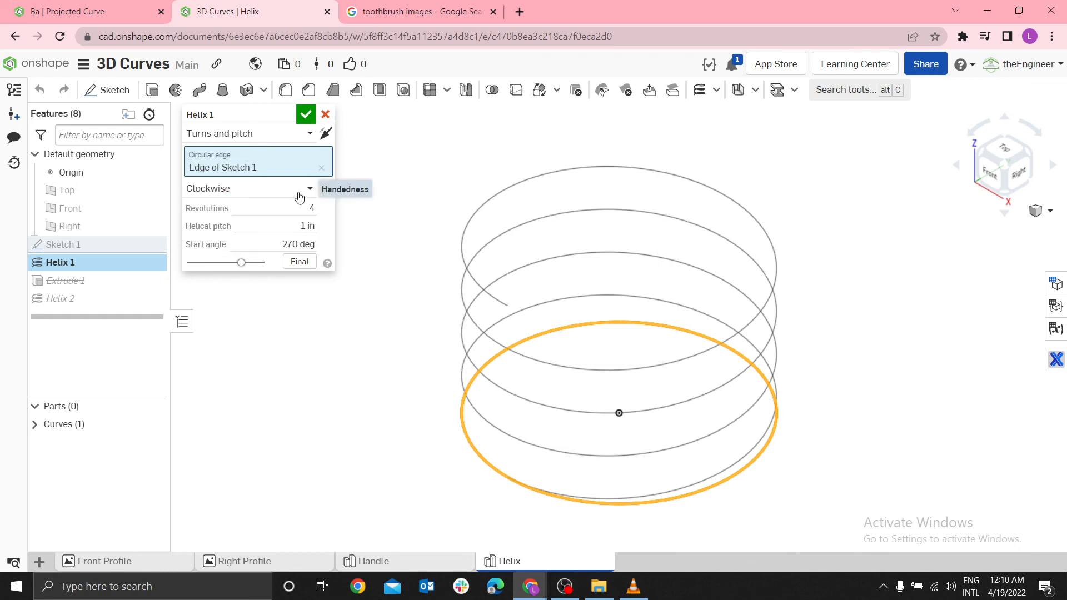
Switch Helix 1's handedness from clockwise to counterclockwise
{"action": "left_click", "coordinate": [249, 189]}
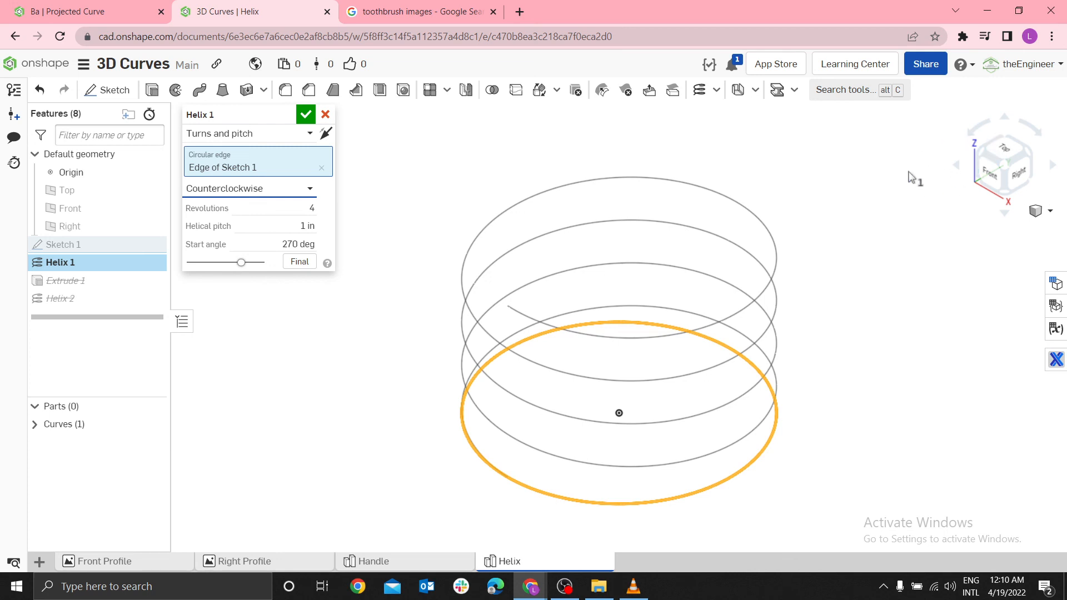
{"action": "mouse_move", "coordinate": [896, 233]}
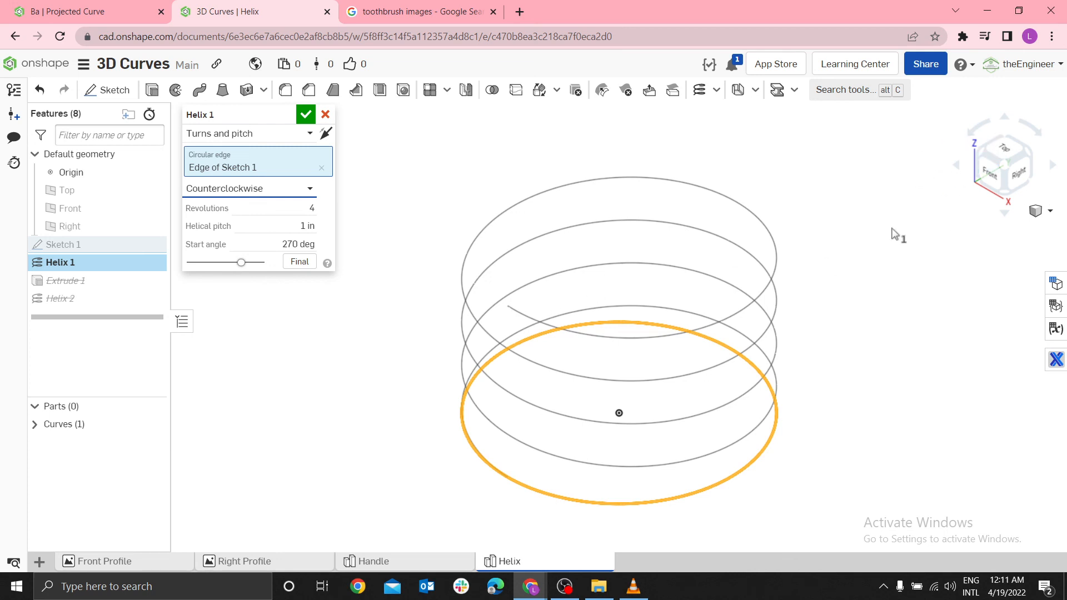
{"action": "mouse_move", "coordinate": [721, 206]}
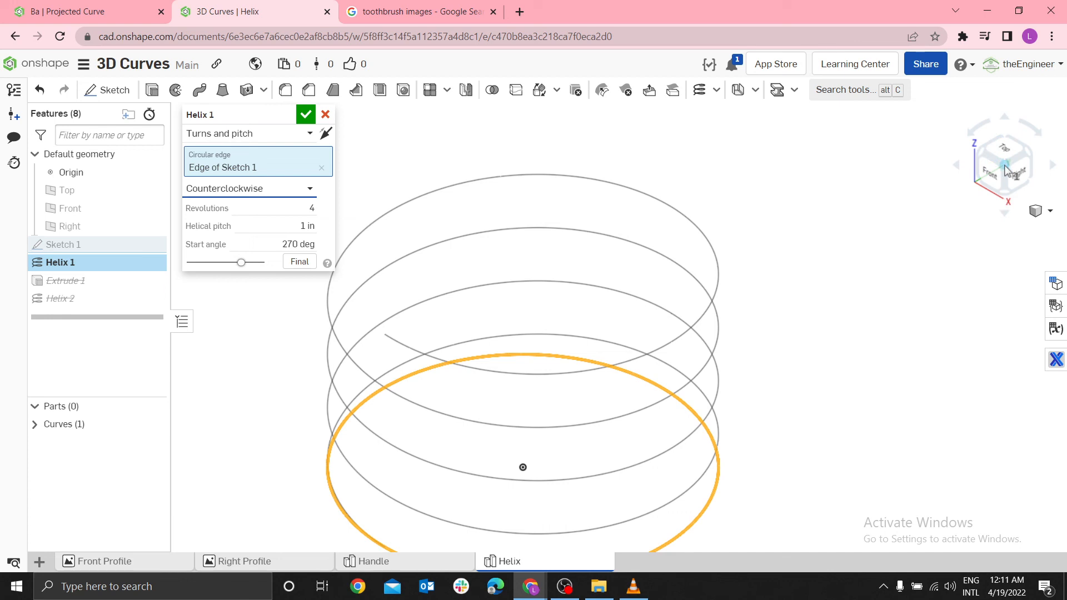
Set Helix 1's handedness back to clockwise and accept the feature
{"action": "left_click", "coordinate": [249, 188]}
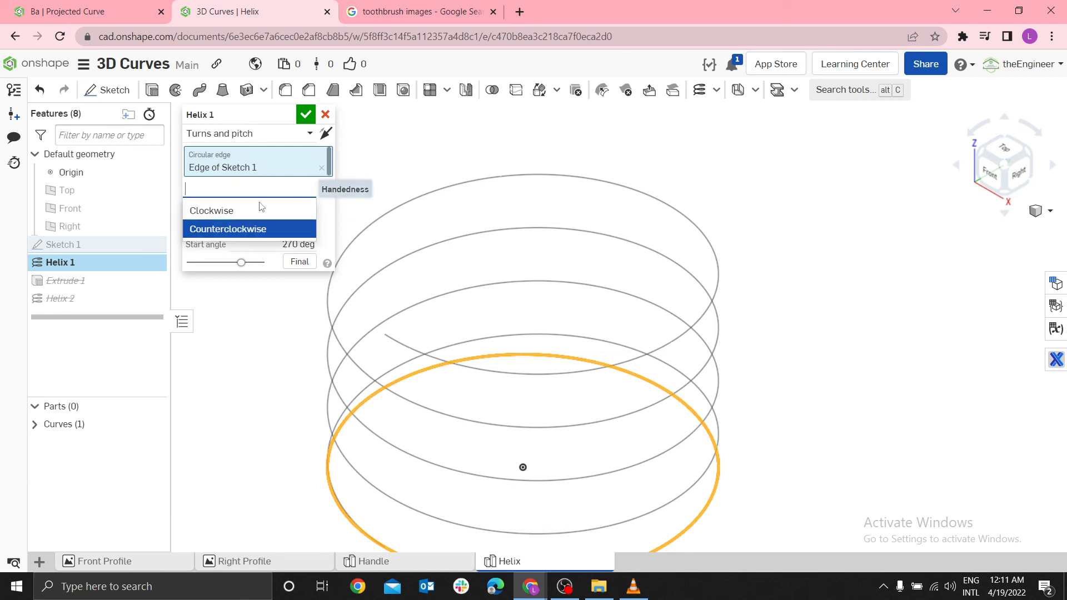
{"action": "left_click", "coordinate": [211, 210]}
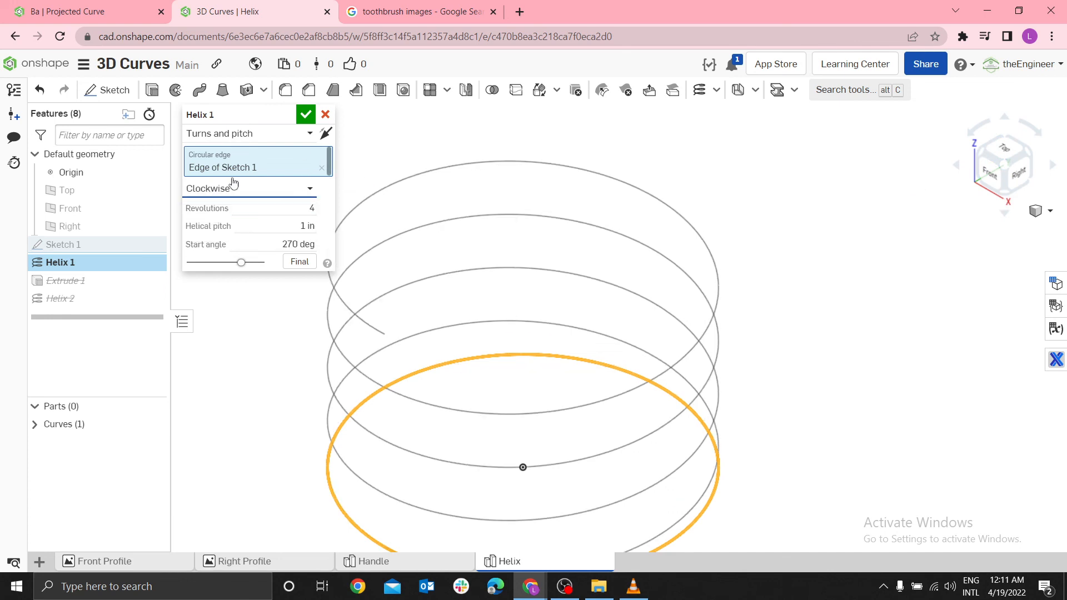
{"action": "left_click", "coordinate": [305, 113]}
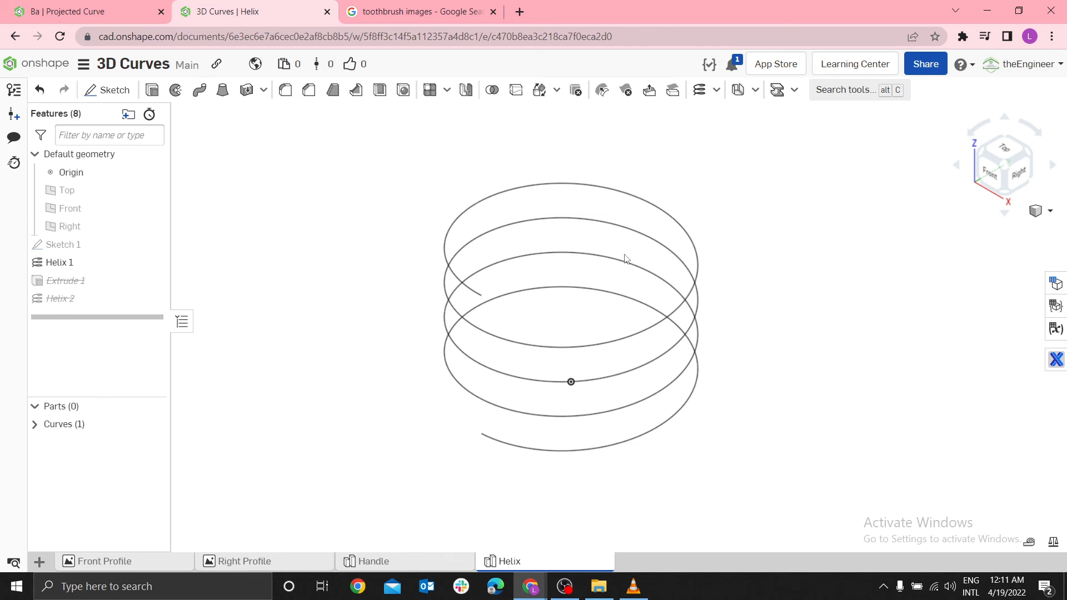
{"action": "mouse_move", "coordinate": [703, 284]}
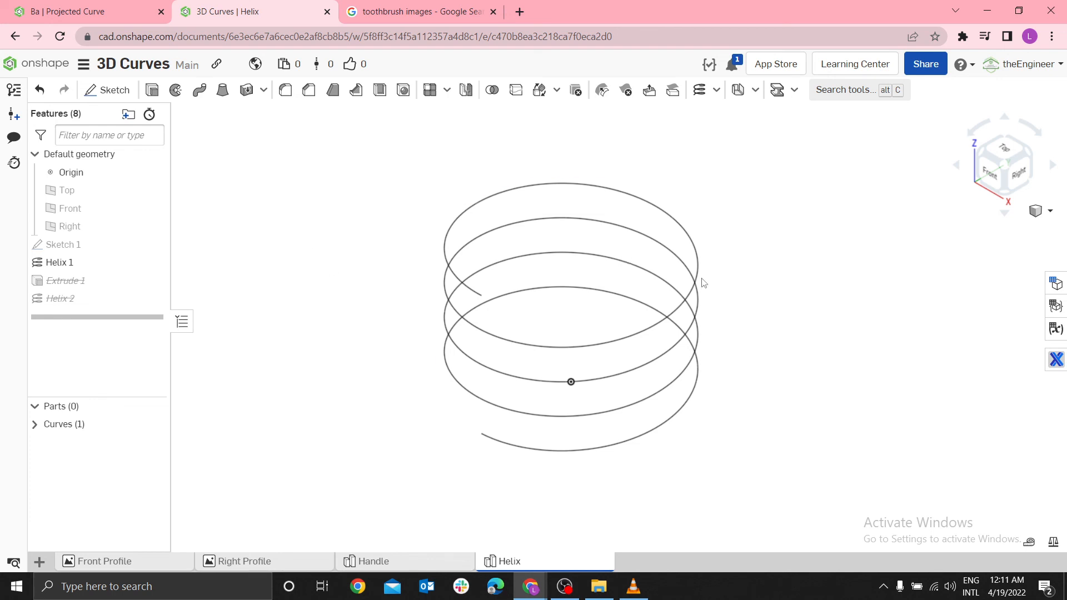
{"action": "mouse_move", "coordinate": [629, 219]}
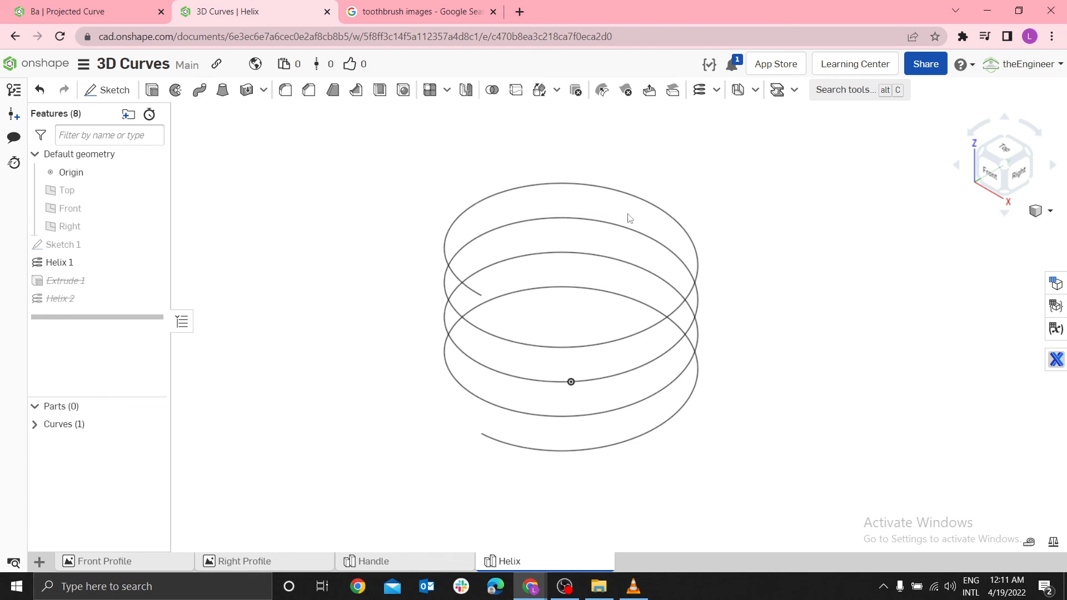